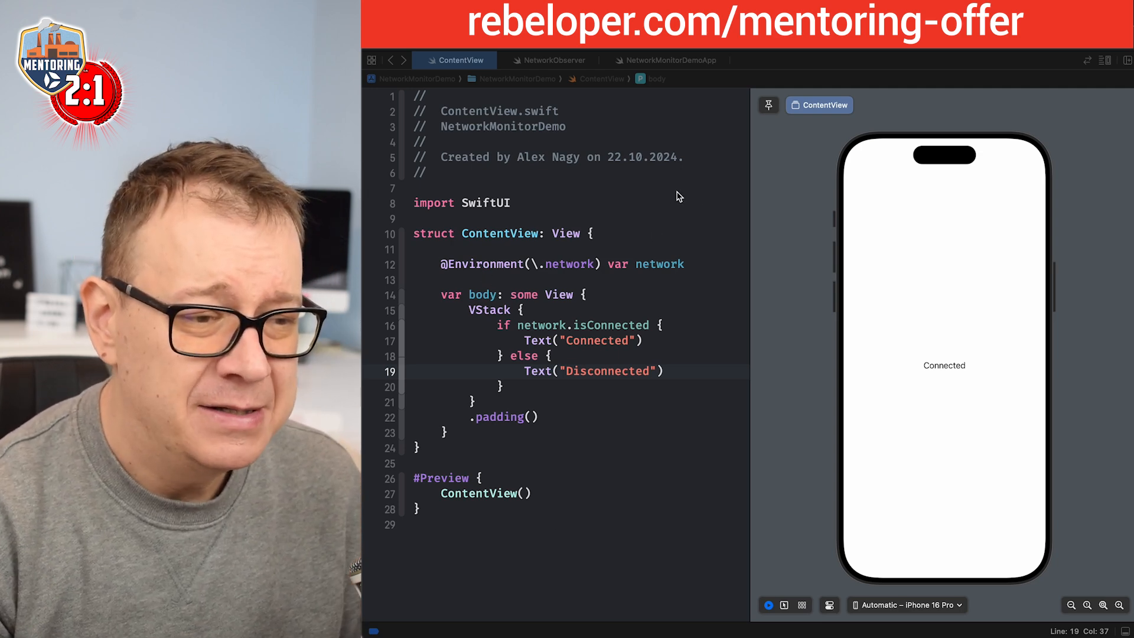
- Select the network environment property line, then bring up NetworkObserver.swift from the Project navigator
{"action": "left_click", "coordinate": [659, 371]}
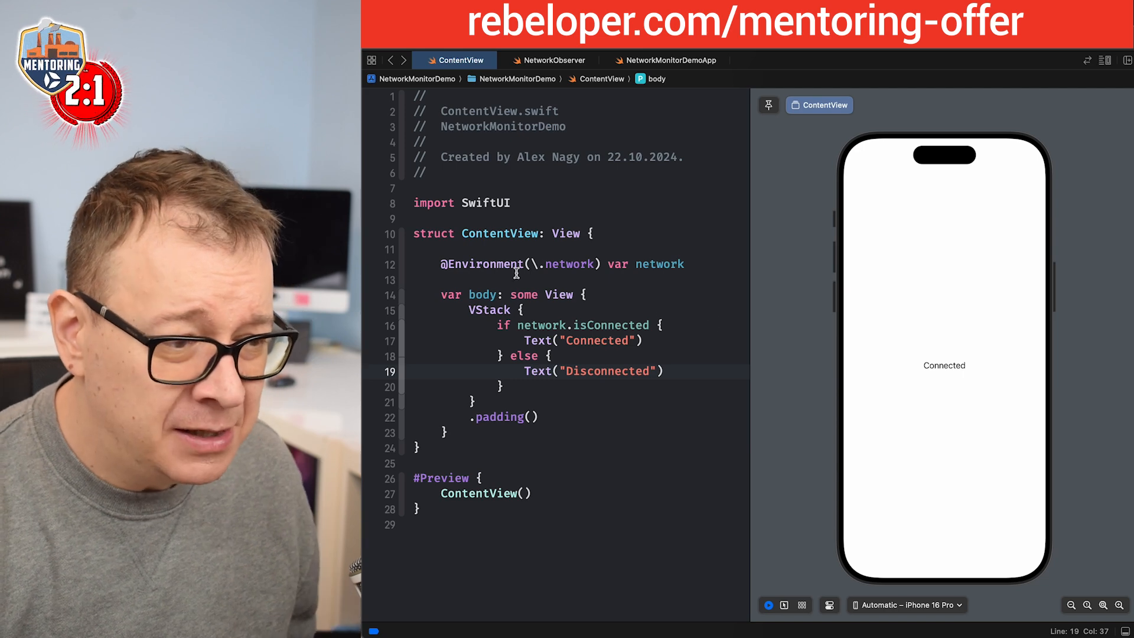
{"action": "triple_click", "coordinate": [562, 264]}
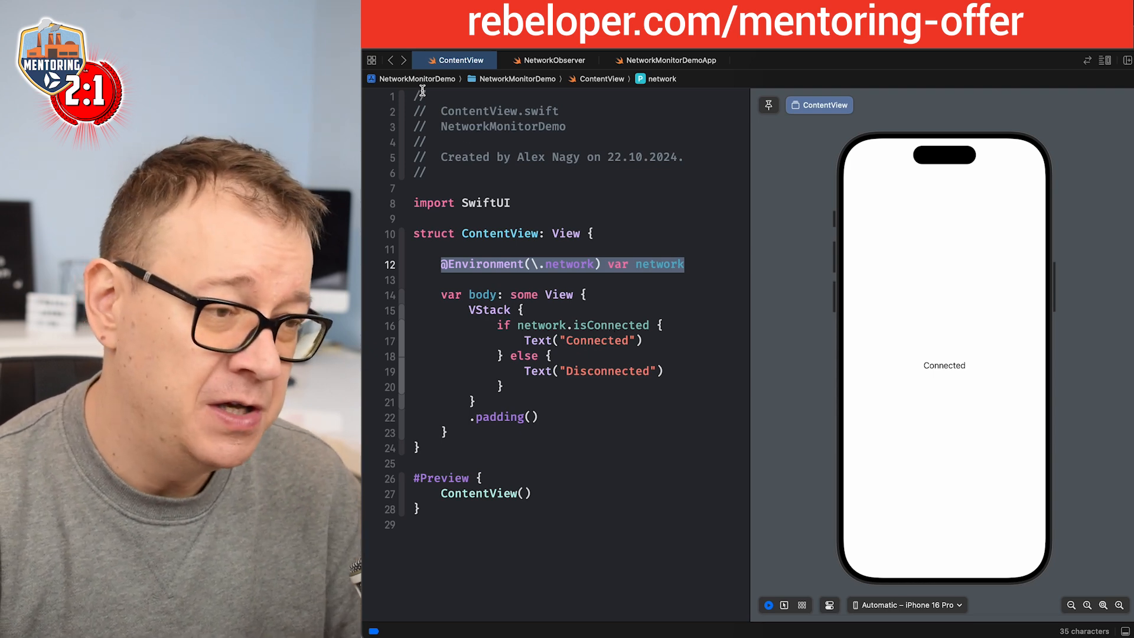
{"action": "left_click", "coordinate": [371, 60]}
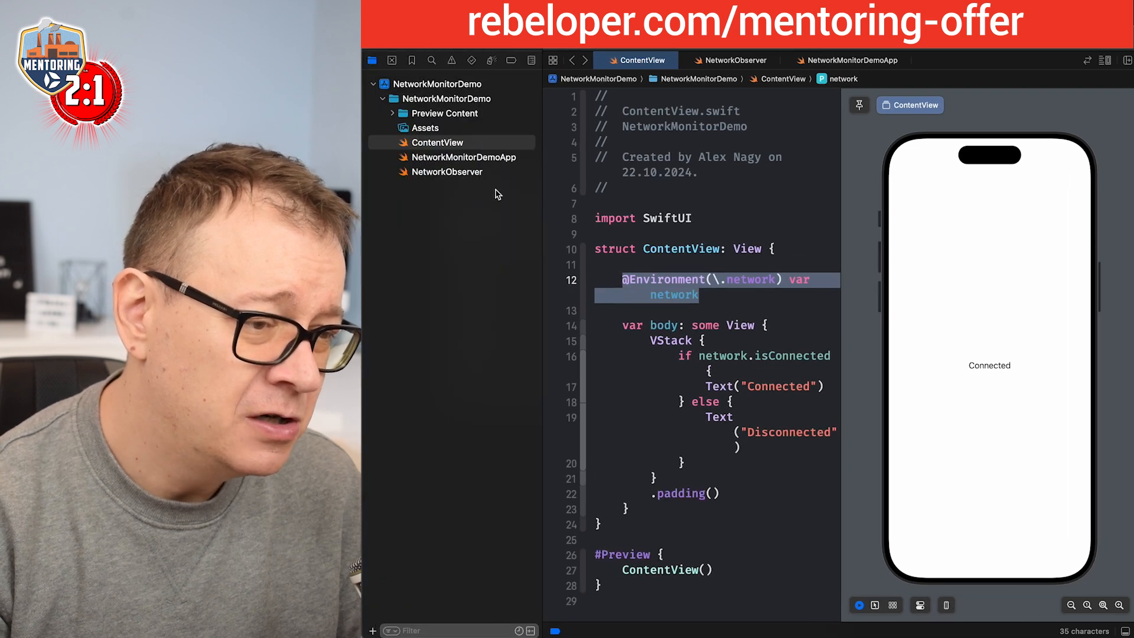
{"action": "left_click", "coordinate": [447, 171]}
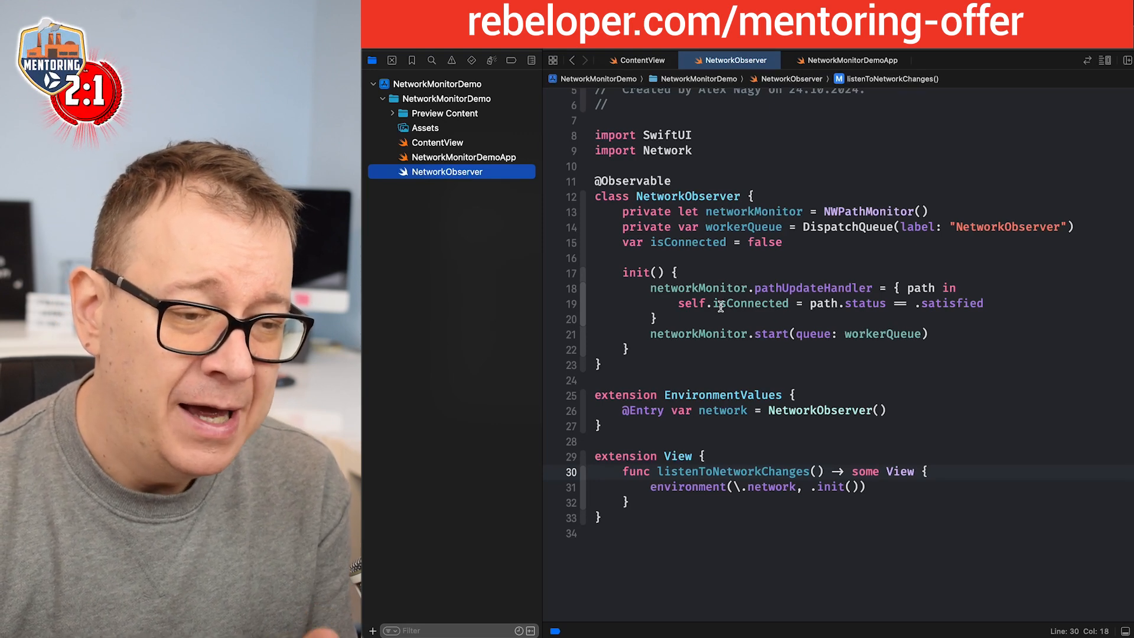
- Review pathUpdateHandler, workerQueue, the Entry macro and the listenToNetworkChanges helper
{"action": "double_click", "coordinate": [813, 288]}
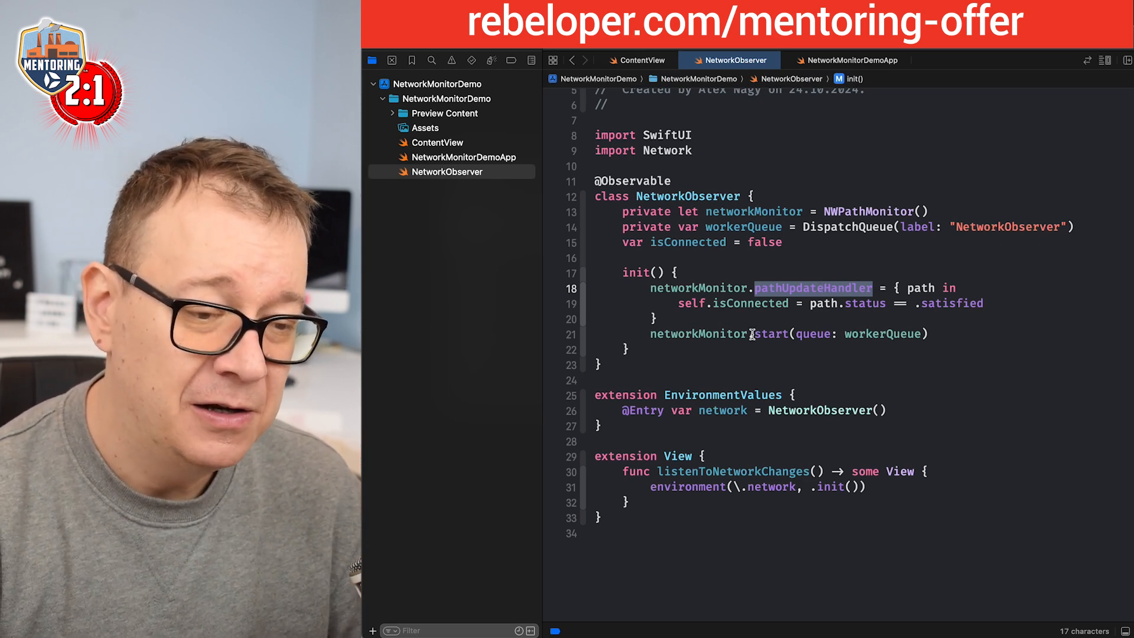
{"action": "double_click", "coordinate": [884, 333]}
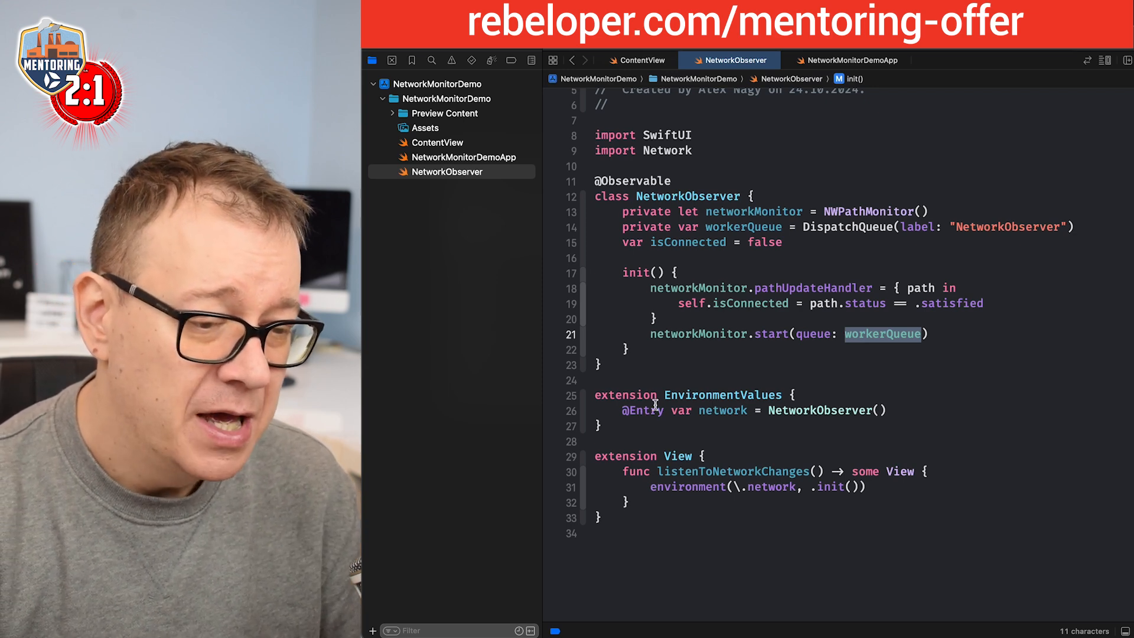
{"action": "mouse_move", "coordinate": [720, 400]}
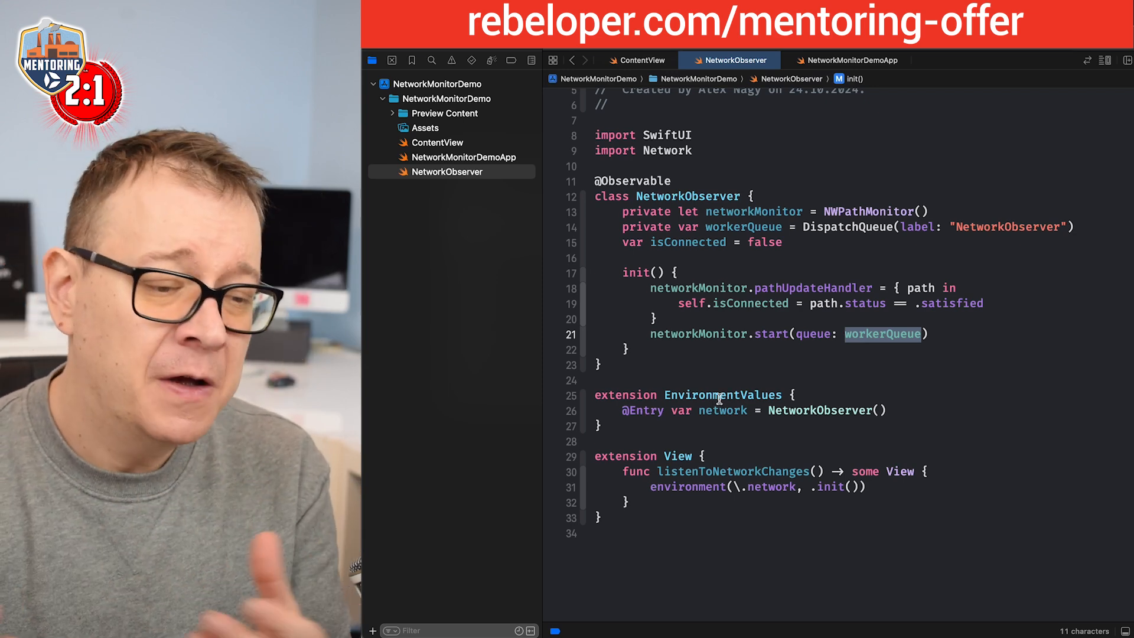
{"action": "double_click", "coordinate": [645, 410]}
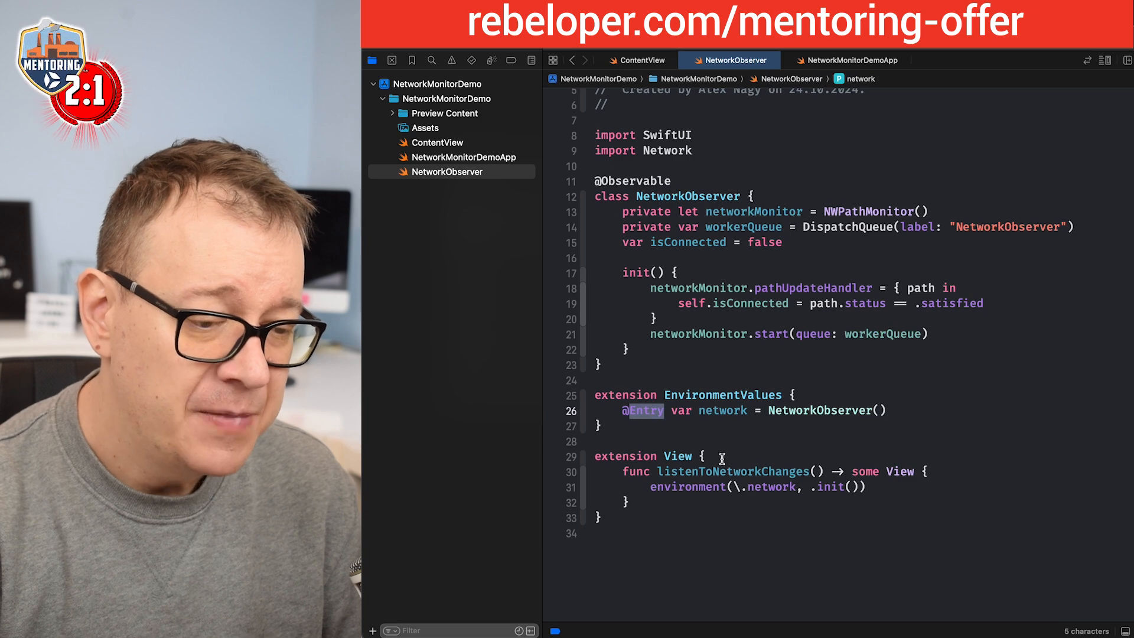
{"action": "double_click", "coordinate": [732, 471]}
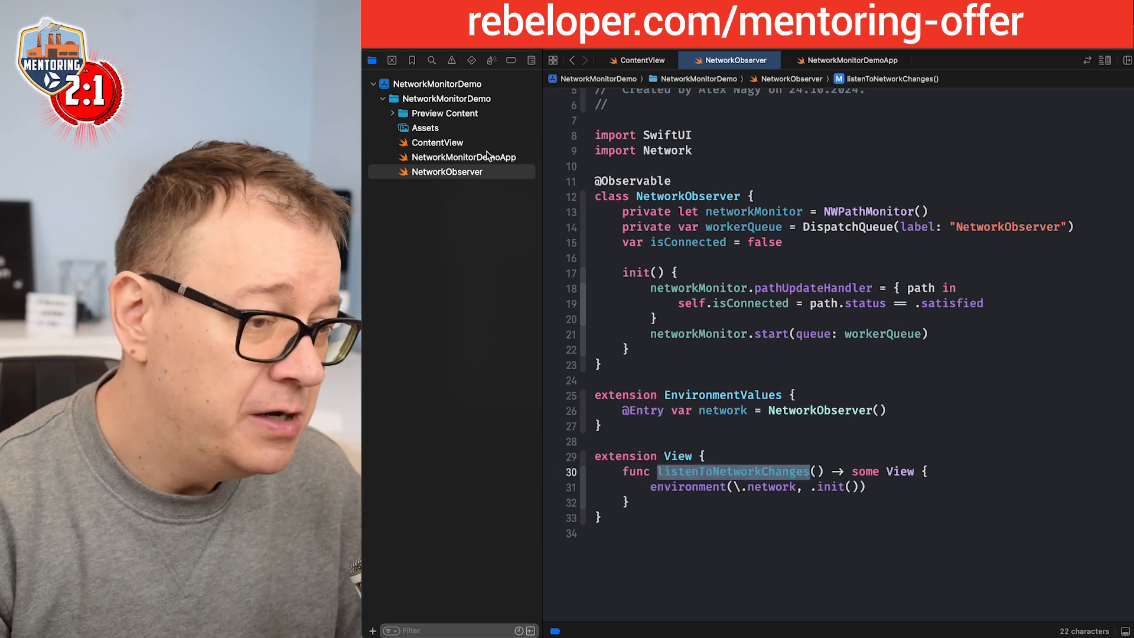
- Show NetworkMonitorDemoApp.swift where listenToNetworkChanges is applied to ContentView
{"action": "left_click", "coordinate": [463, 157]}
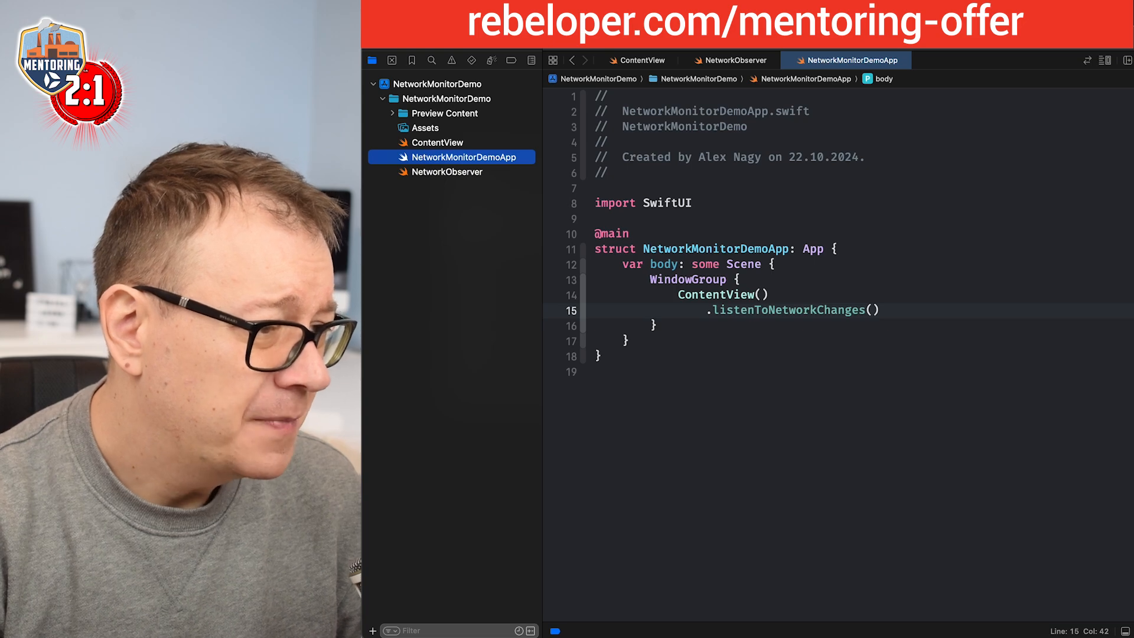
- Begin a new Swift package from the Library template and review the testing system choices
{"action": "left_click", "coordinate": [396, 47]}
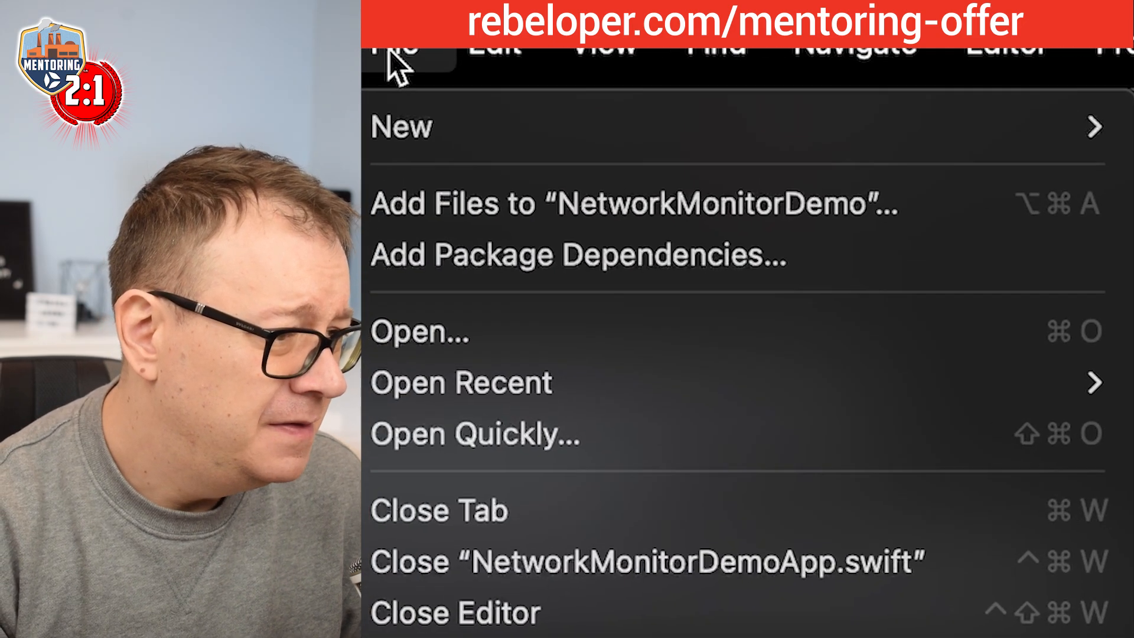
{"action": "mouse_move", "coordinate": [549, 144]}
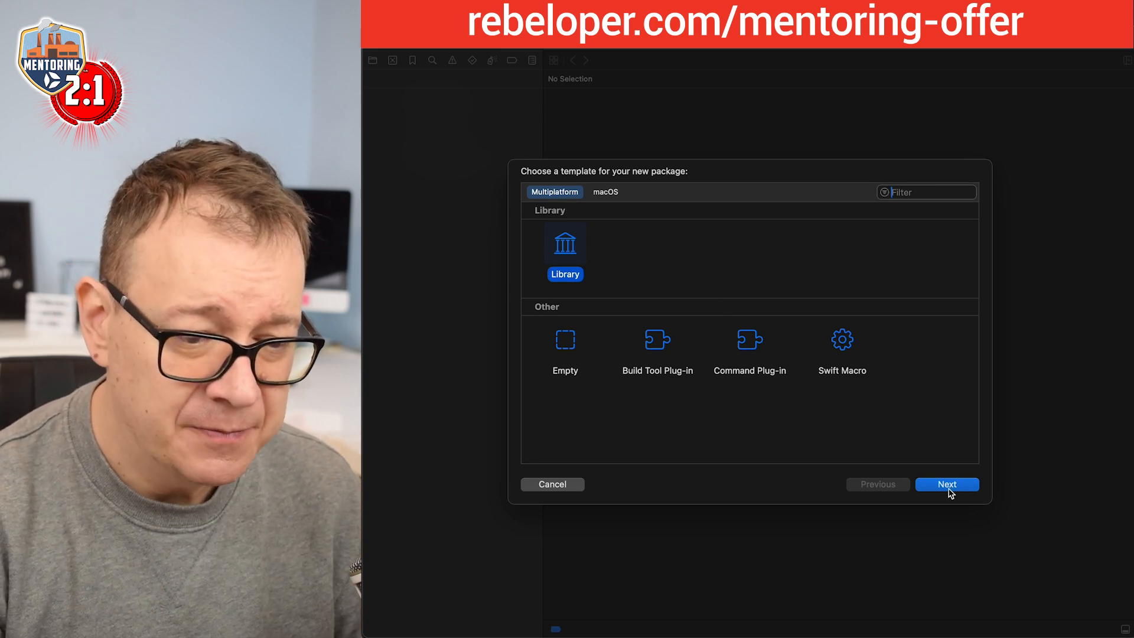
{"action": "left_click", "coordinate": [946, 485]}
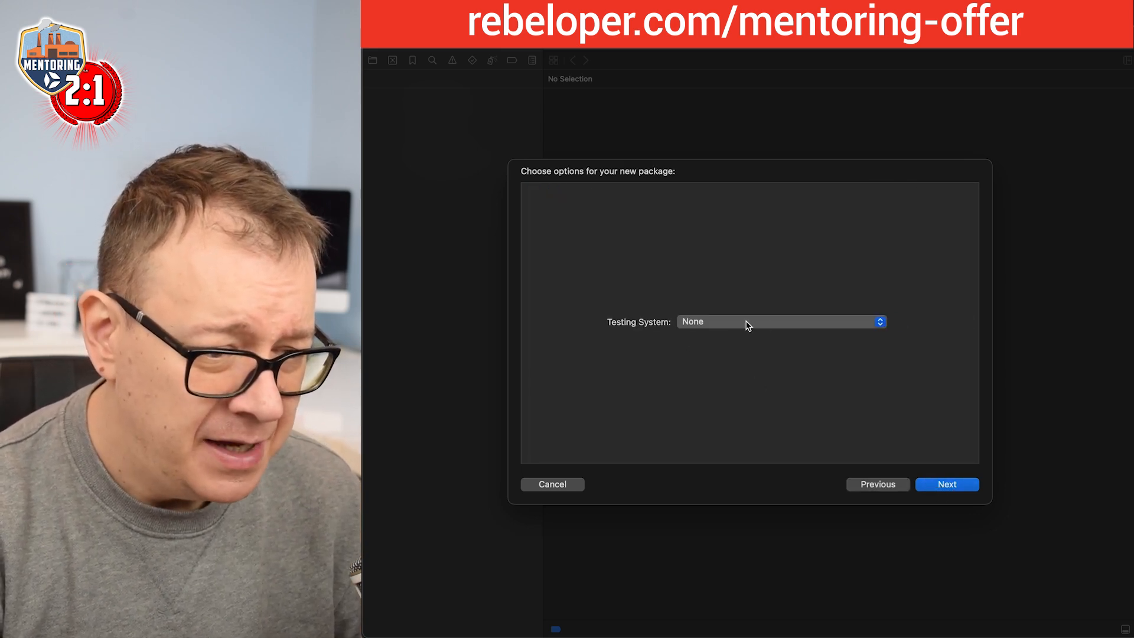
{"action": "mouse_move", "coordinate": [781, 322]}
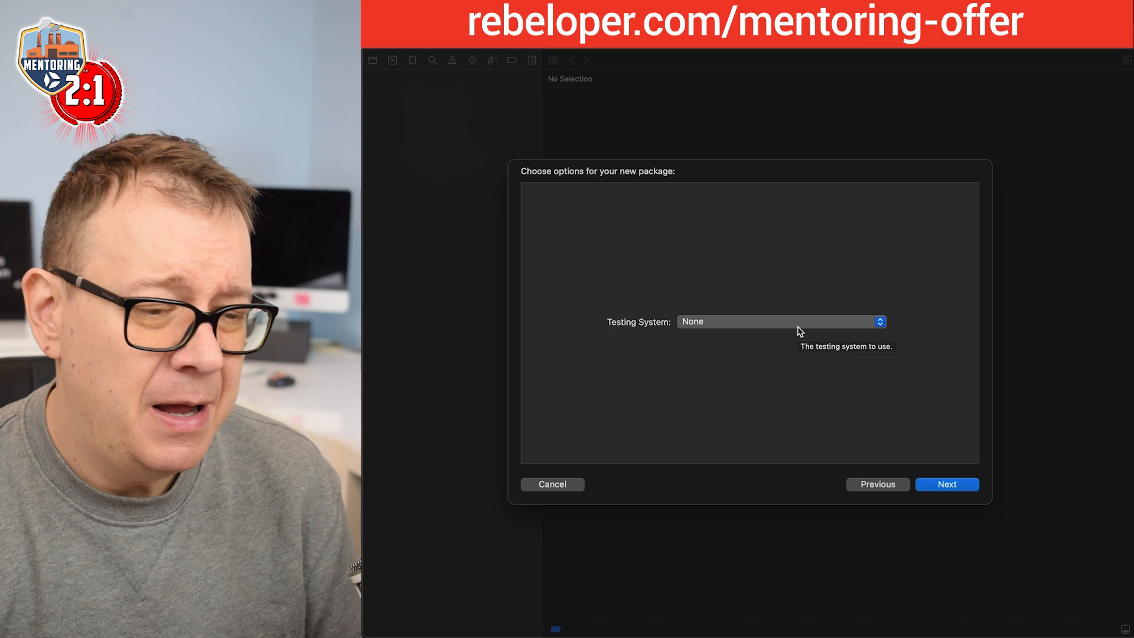
{"action": "left_click", "coordinate": [781, 321]}
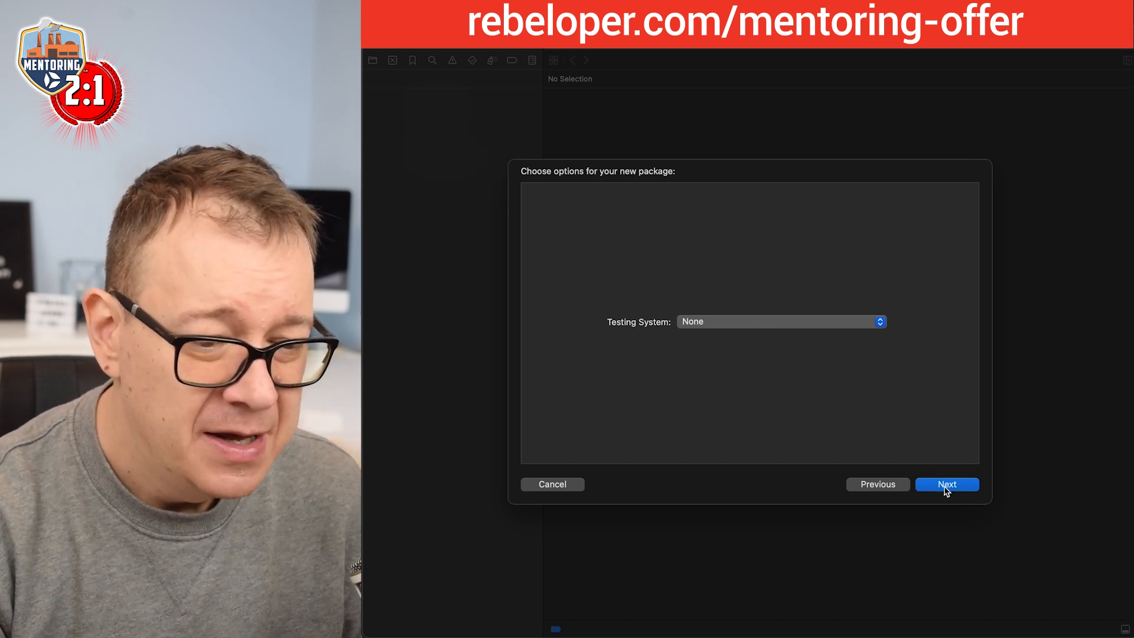
- Enable a Git repository, name the package NetworkObserver and create it
{"action": "left_click", "coordinate": [946, 485]}
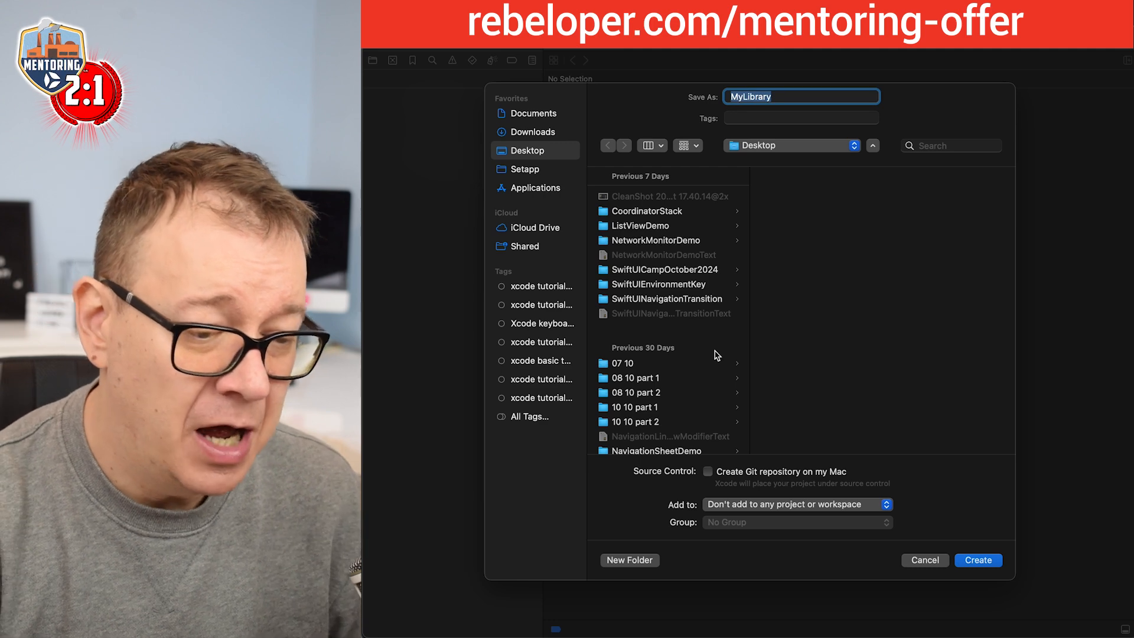
{"action": "mouse_move", "coordinate": [732, 378]}
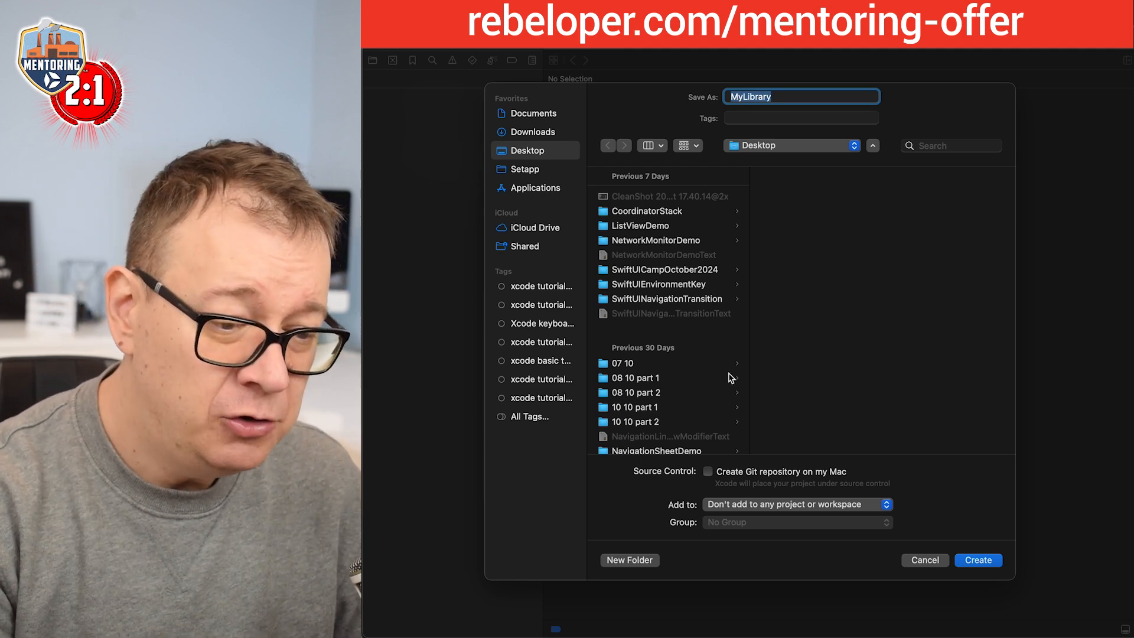
{"action": "left_click", "coordinate": [708, 471]}
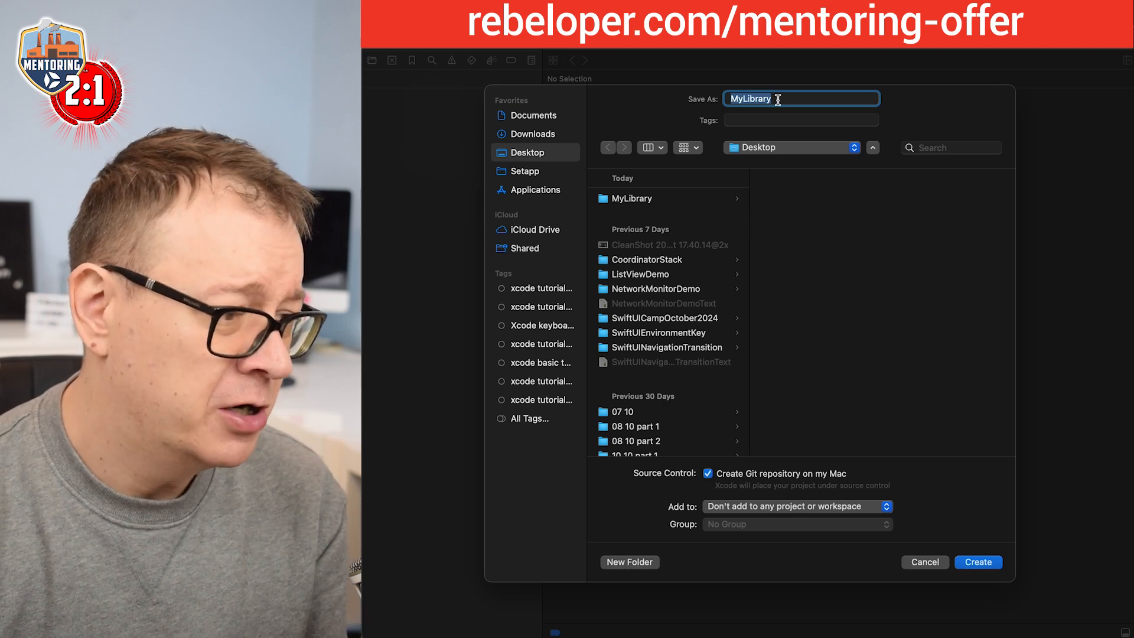
{"action": "left_click", "coordinate": [977, 562]}
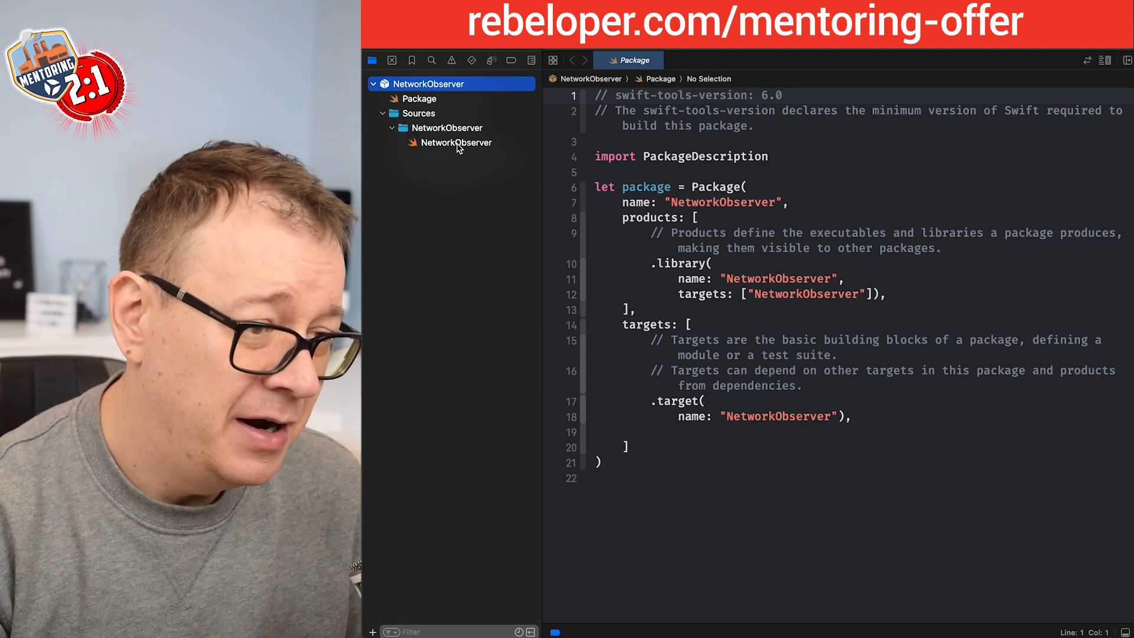
- Remove NetworkMonitorDemo from the package source header and build for an iOS destination
{"action": "left_click", "coordinate": [456, 143]}
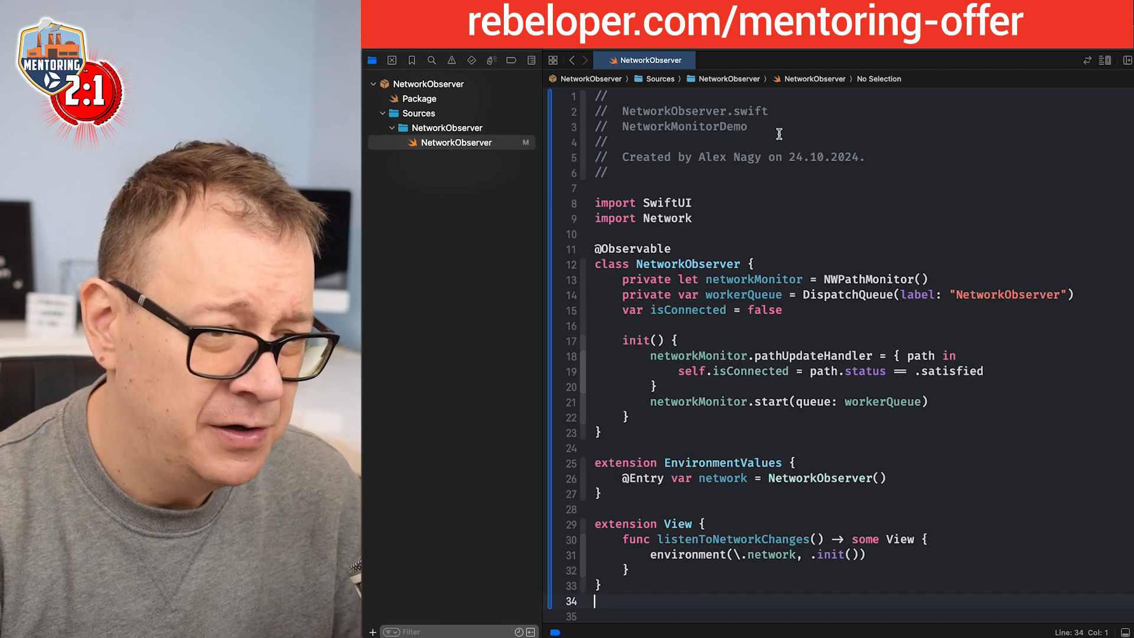
{"action": "double_click", "coordinate": [684, 126]}
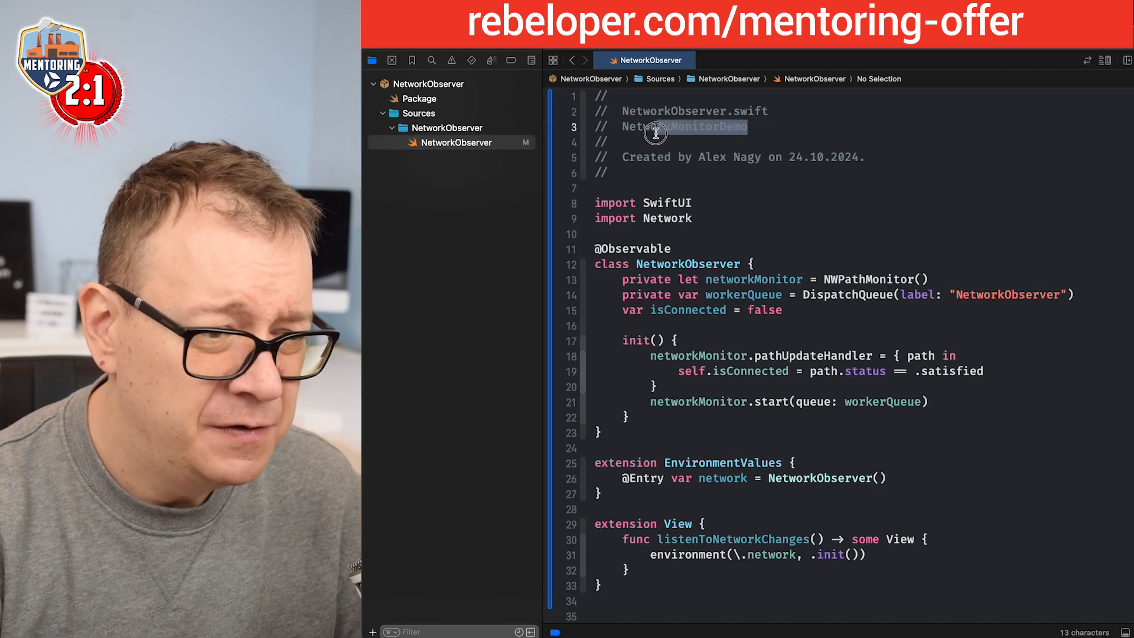
{"action": "key", "text": "Delete"}
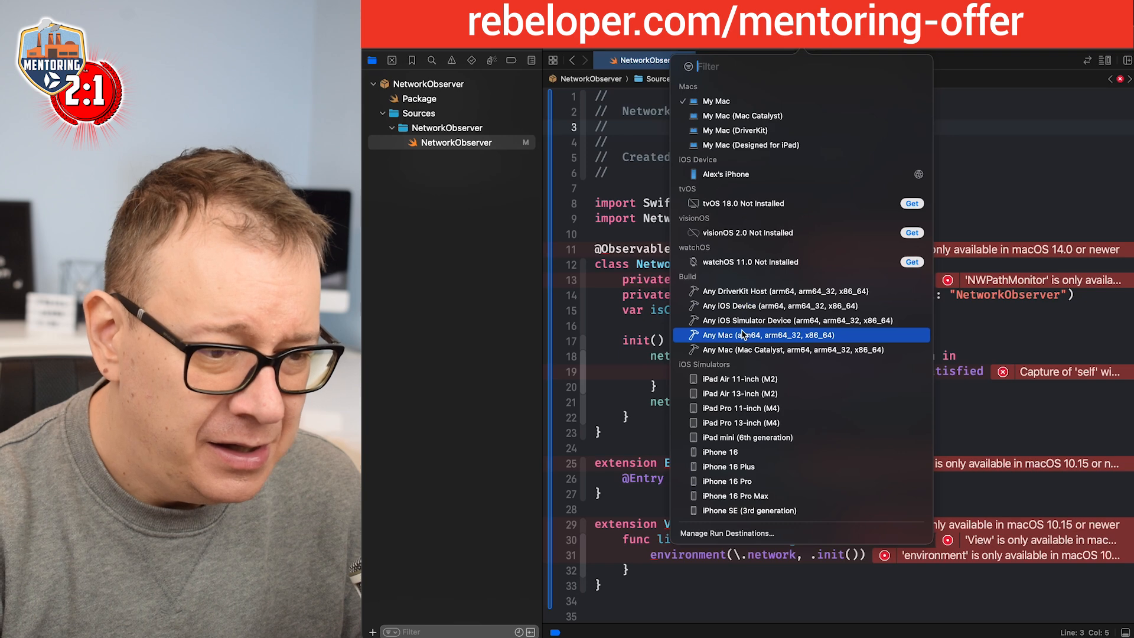
{"action": "left_click", "coordinate": [755, 334]}
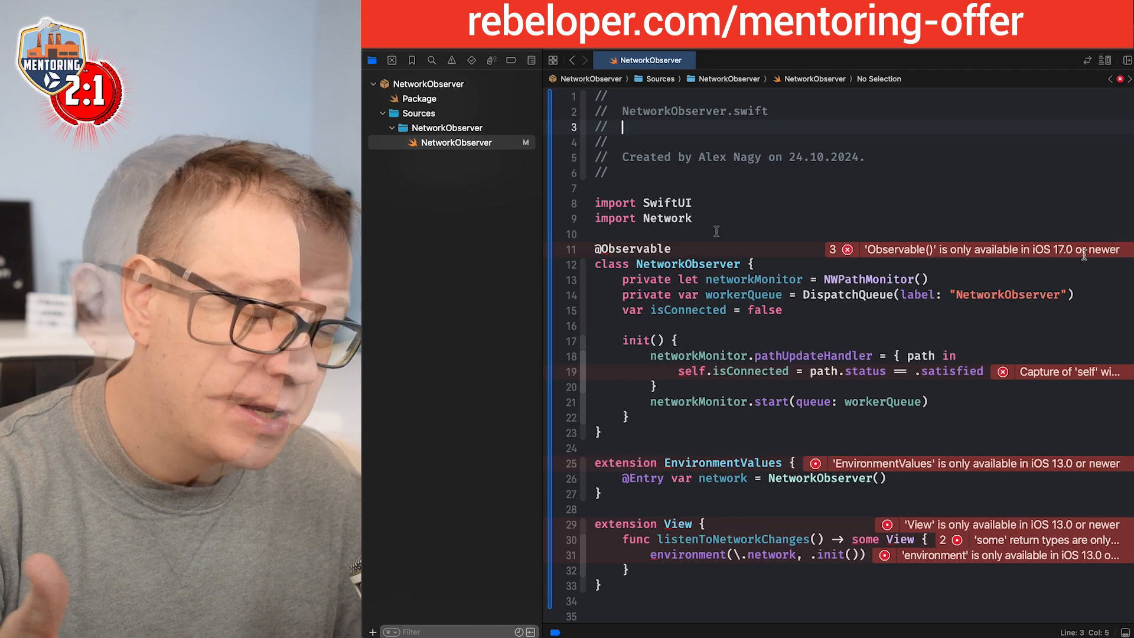
- Add a platforms entry (iOS 17, macOS 14, tvOS 17, watchOS 10, visionOS 1) to Package.swift
{"action": "left_click", "coordinate": [419, 98]}
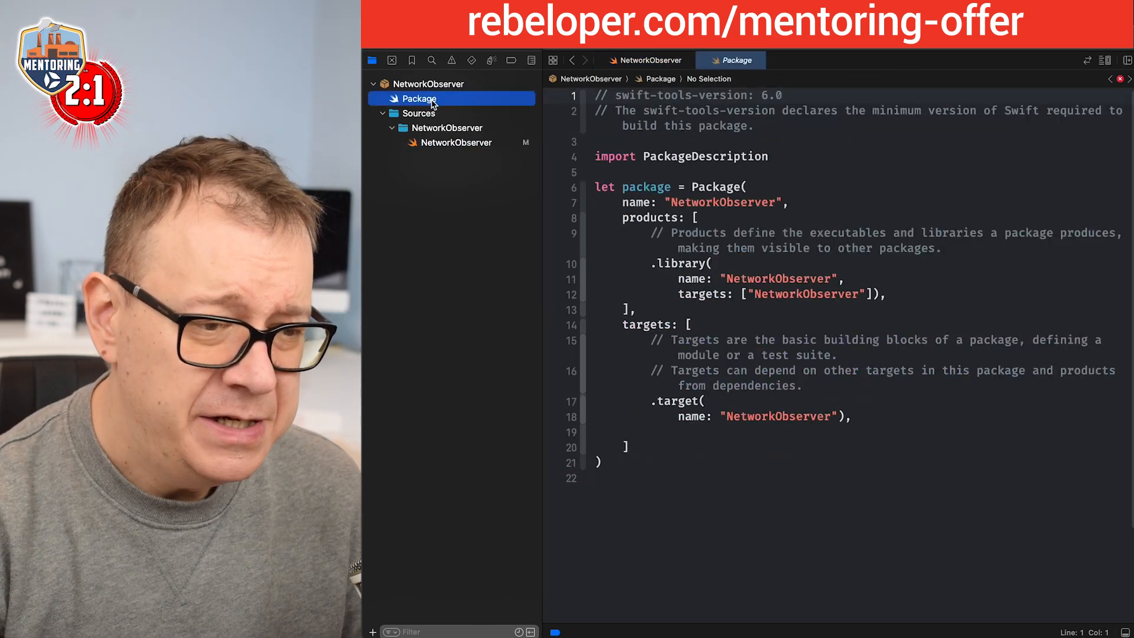
{"action": "left_click", "coordinate": [775, 202]}
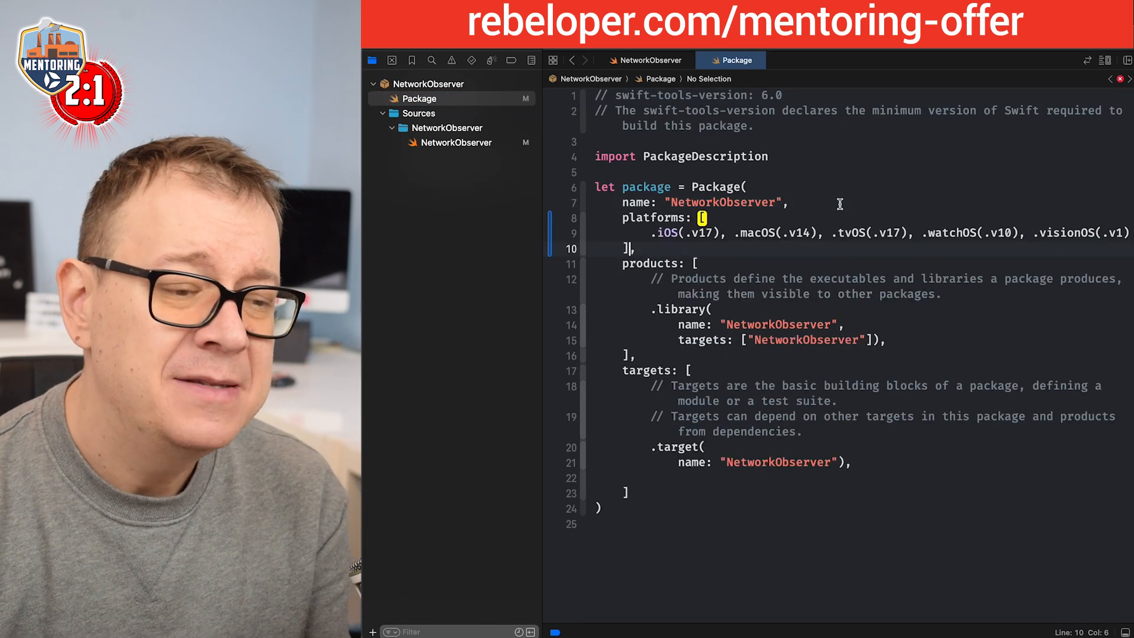
{"action": "double_click", "coordinate": [656, 217]}
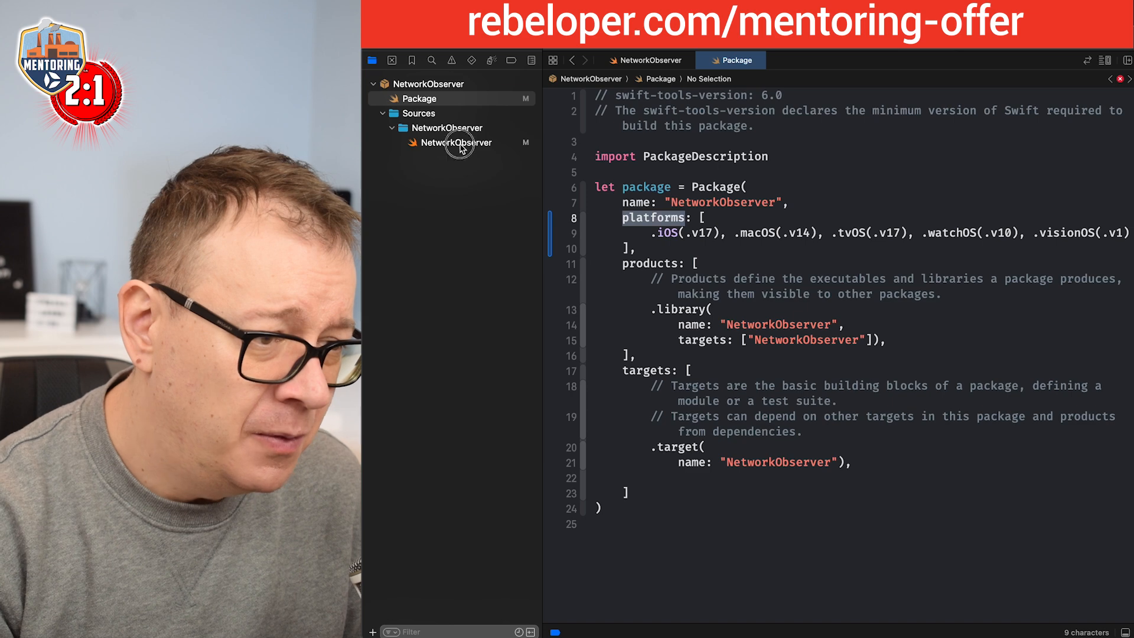
{"action": "left_click", "coordinate": [455, 143]}
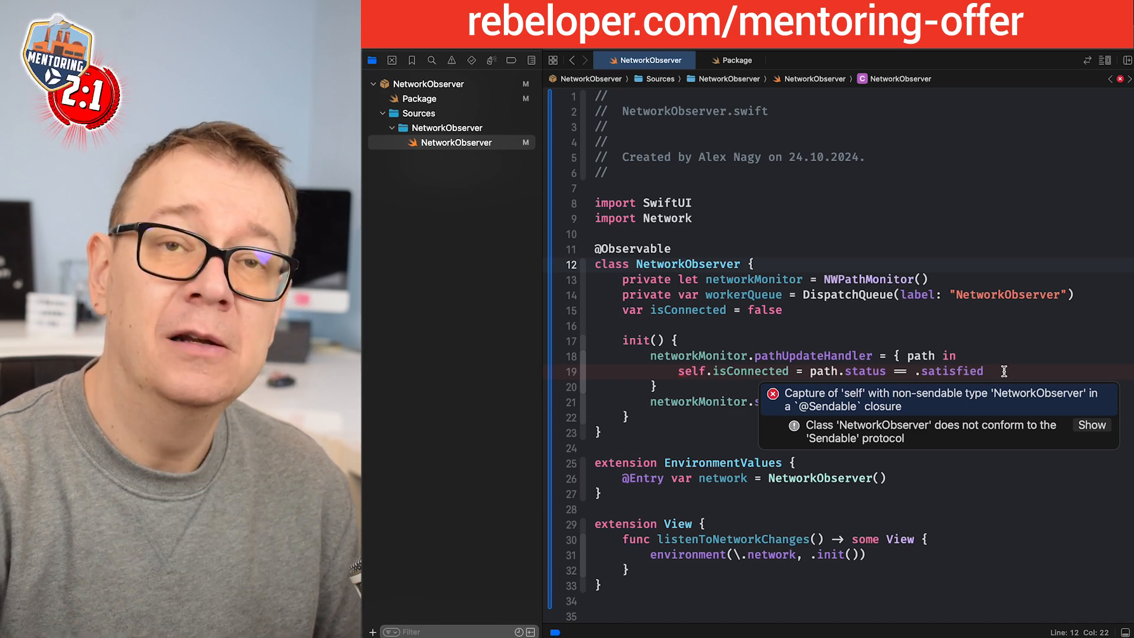
{"action": "type", "text": ": ObservableObject"}
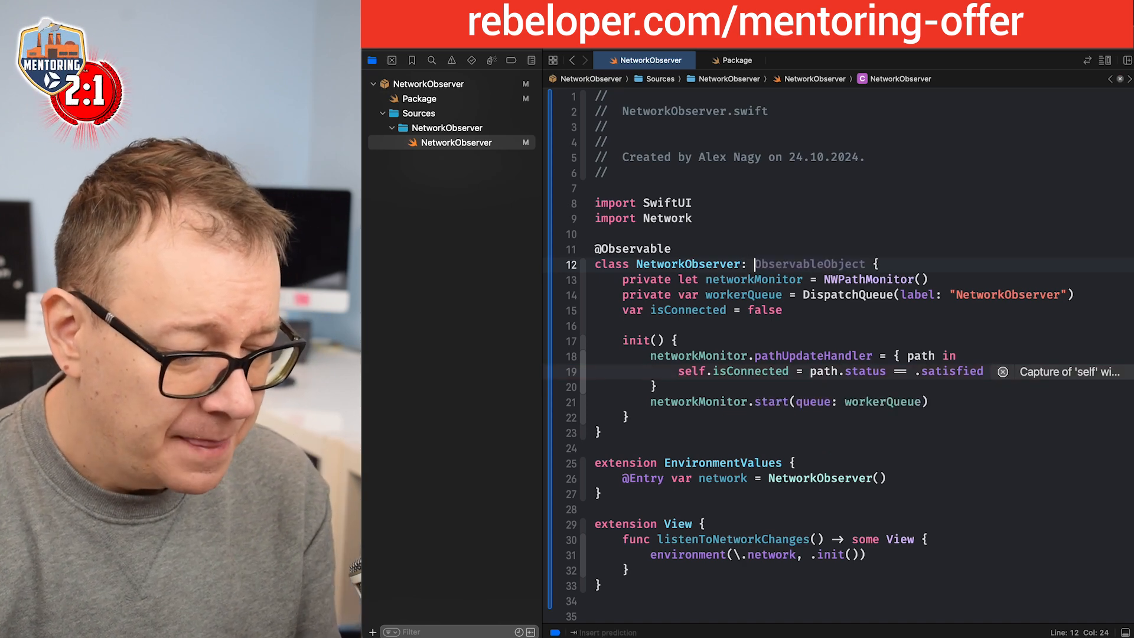
{"action": "type", "text": "@"}
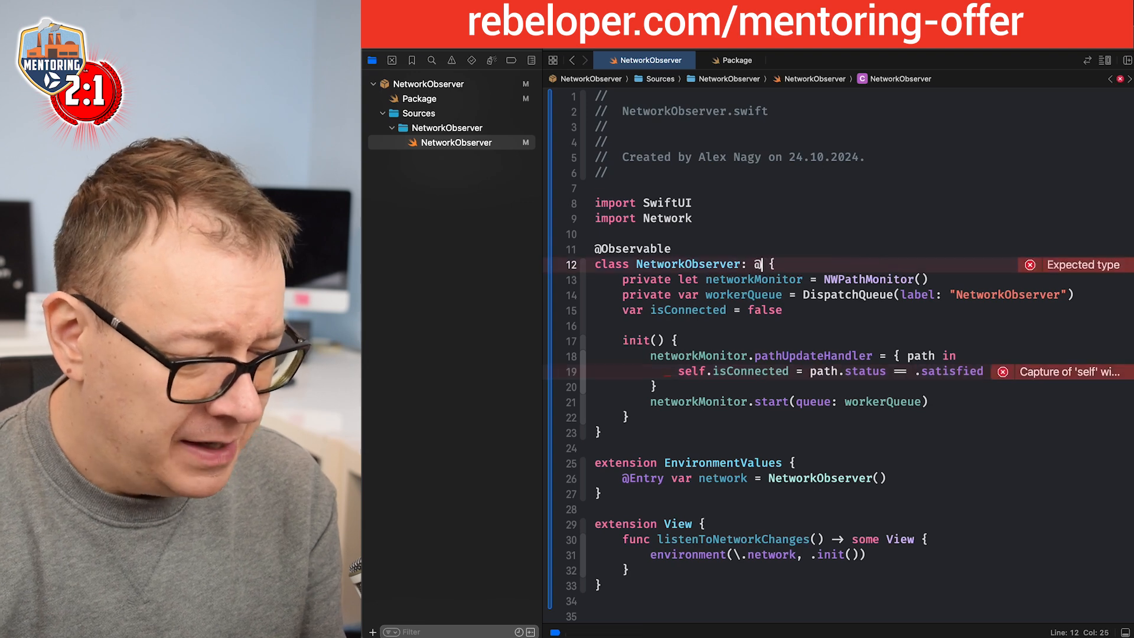
{"action": "type", "text": "unchecked Sendable"}
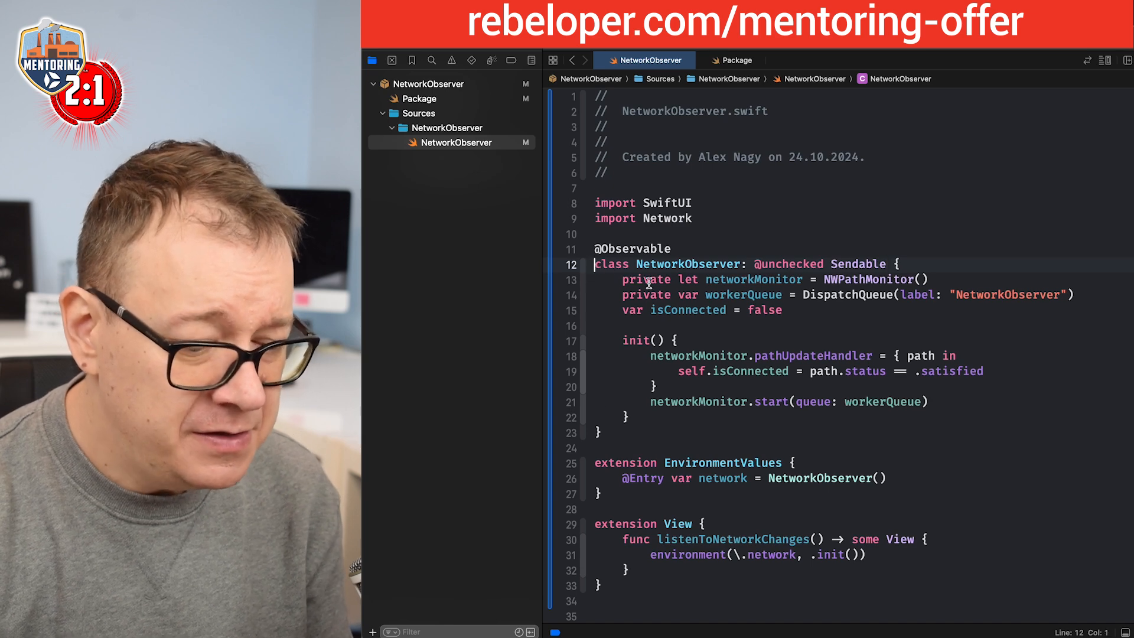
- Mark the class and its init() as public
{"action": "type", "text": "public"}
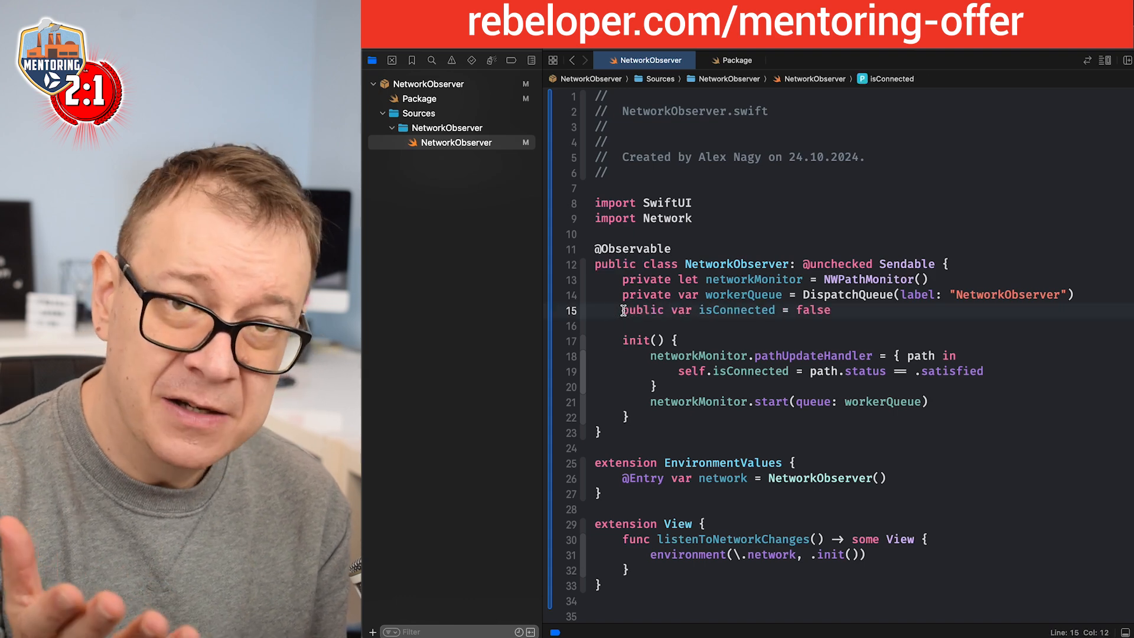
{"action": "left_click", "coordinate": [624, 341]}
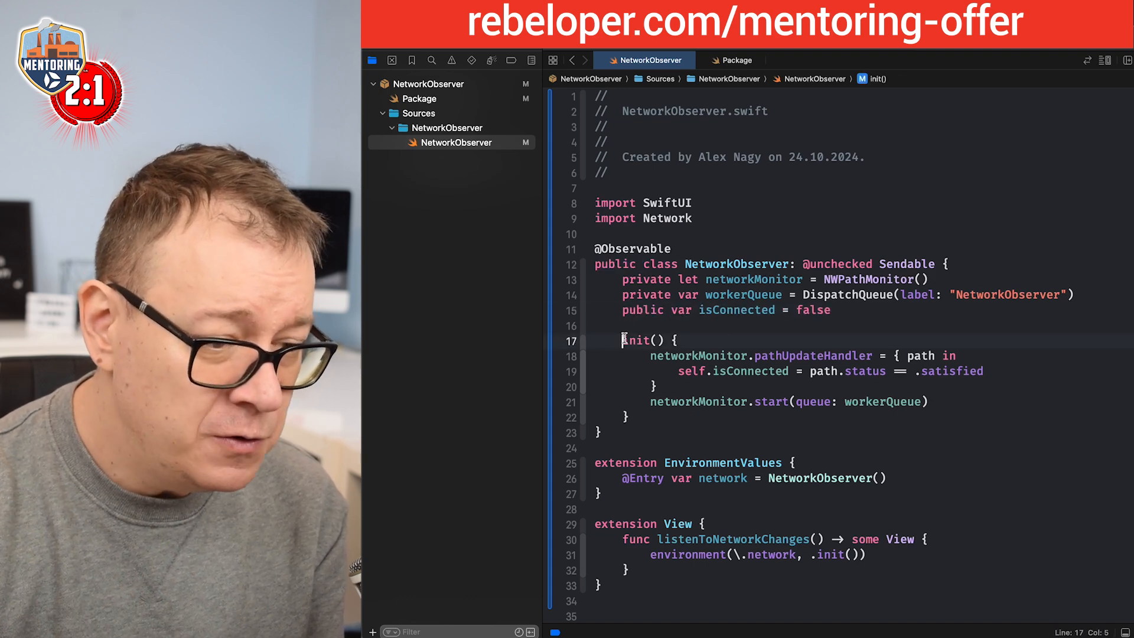
{"action": "type", "text": "public"}
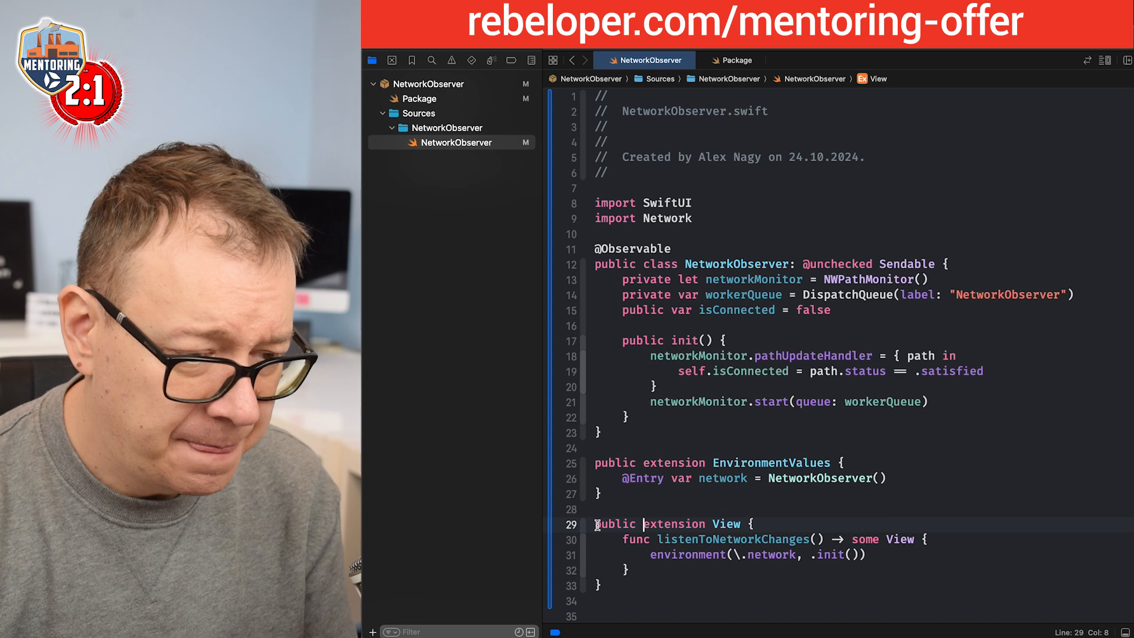
{"action": "mouse_move", "coordinate": [647, 202]}
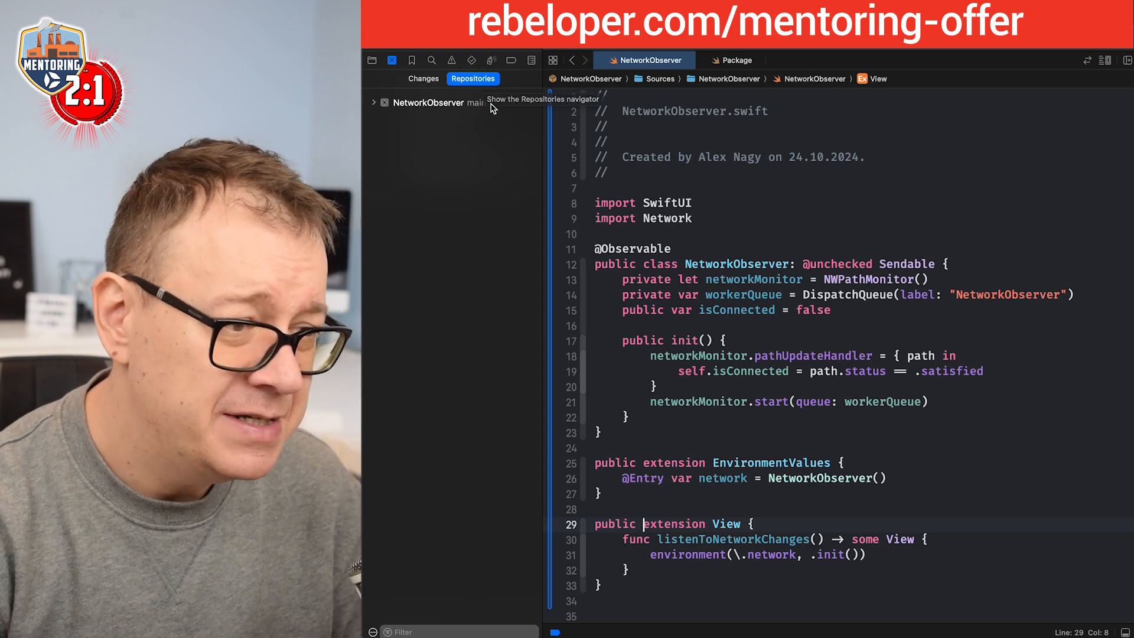
- Create a public GitHub remote named origin for the NetworkObserver repository
{"action": "right_click", "coordinate": [427, 102]}
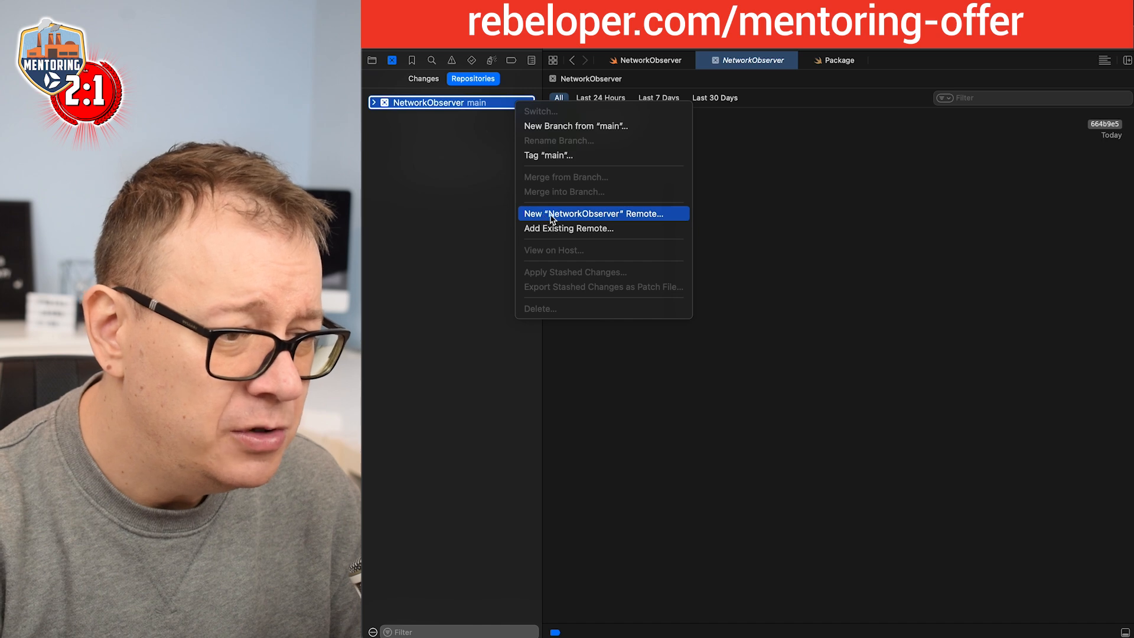
{"action": "left_click", "coordinate": [592, 214]}
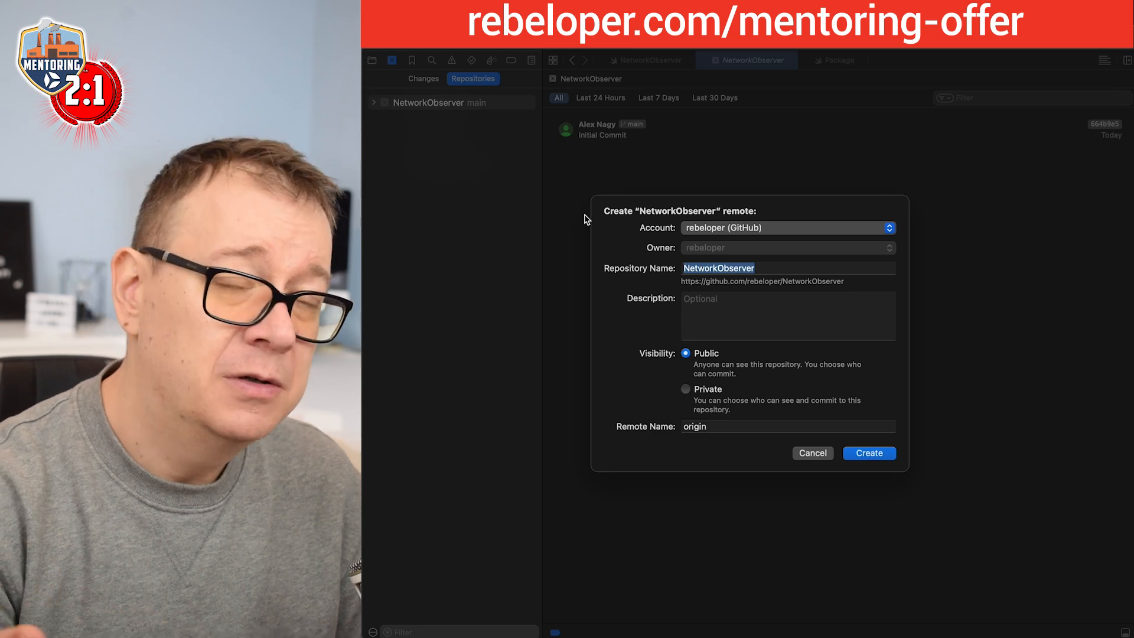
{"action": "mouse_move", "coordinate": [716, 242]}
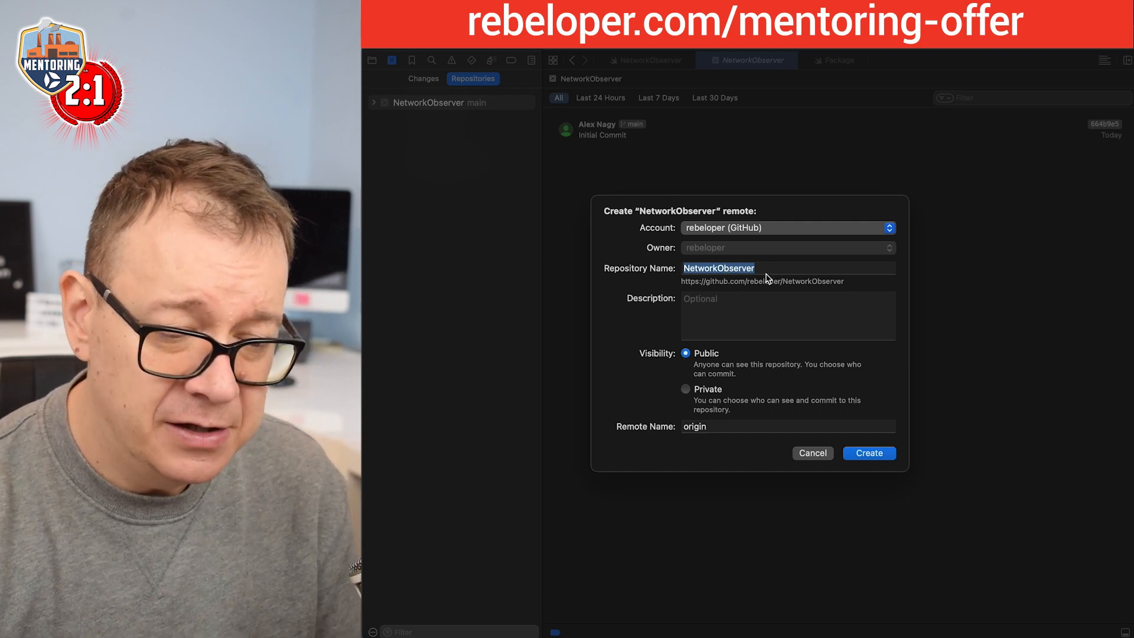
{"action": "left_click", "coordinate": [869, 453]}
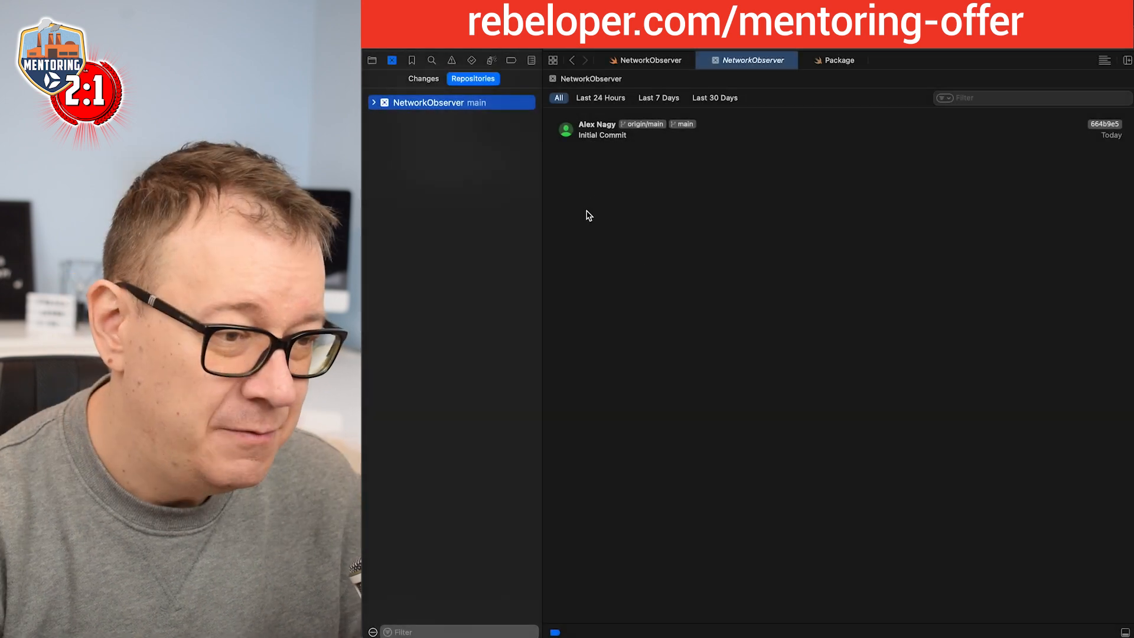
- Stage the uncommitted changes with the message "initial commit"
{"action": "left_click", "coordinate": [372, 60]}
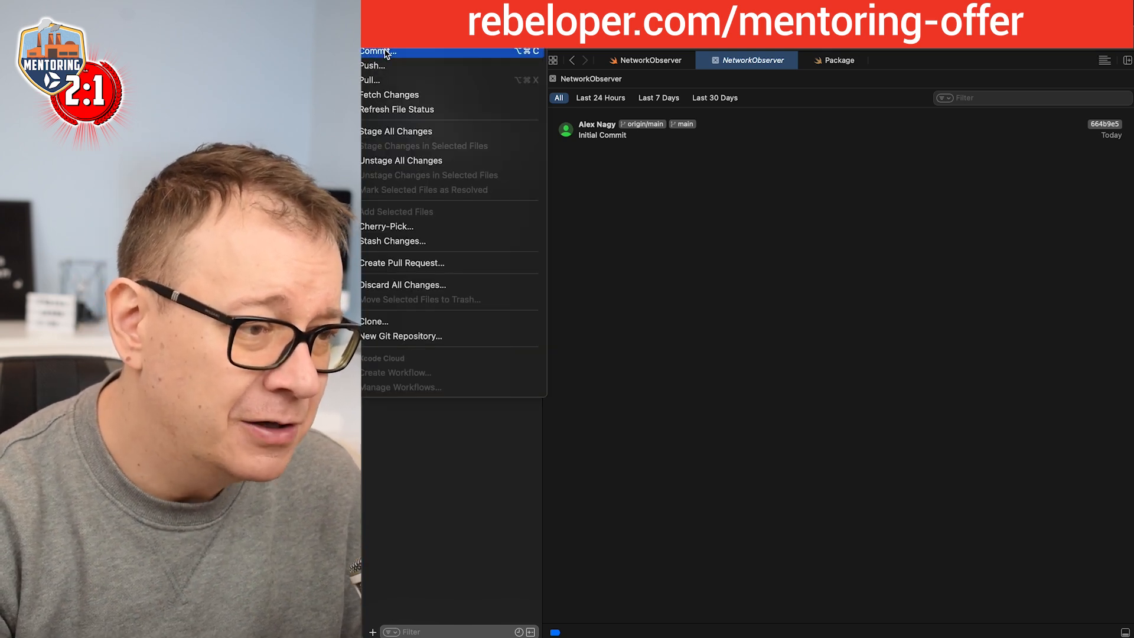
{"action": "left_click", "coordinate": [377, 51]}
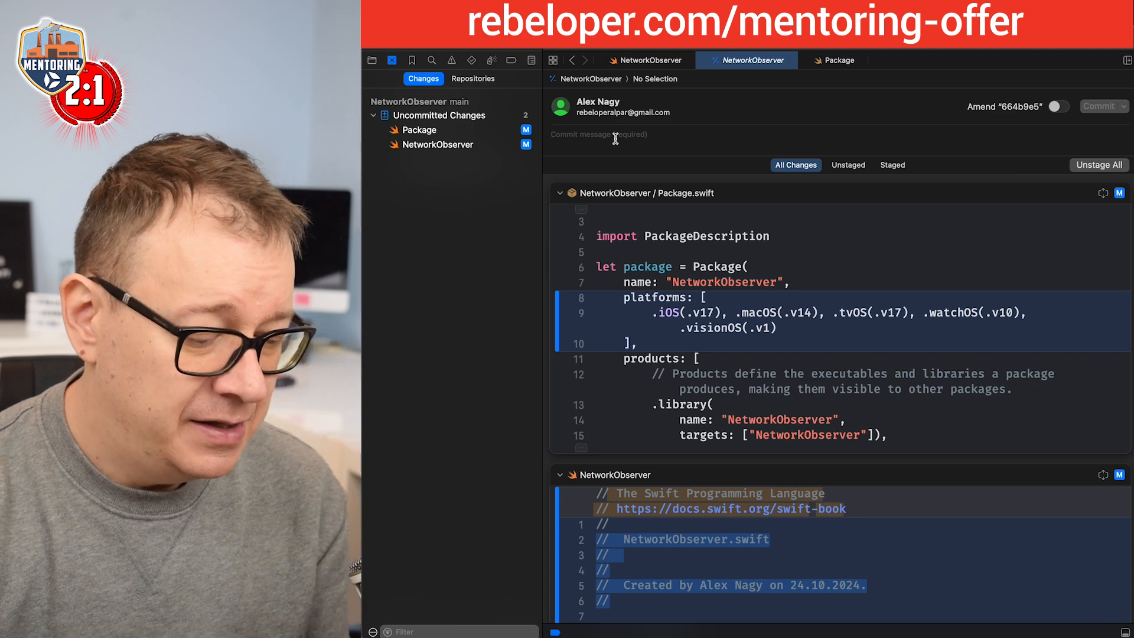
{"action": "type", "text": "initial commit"}
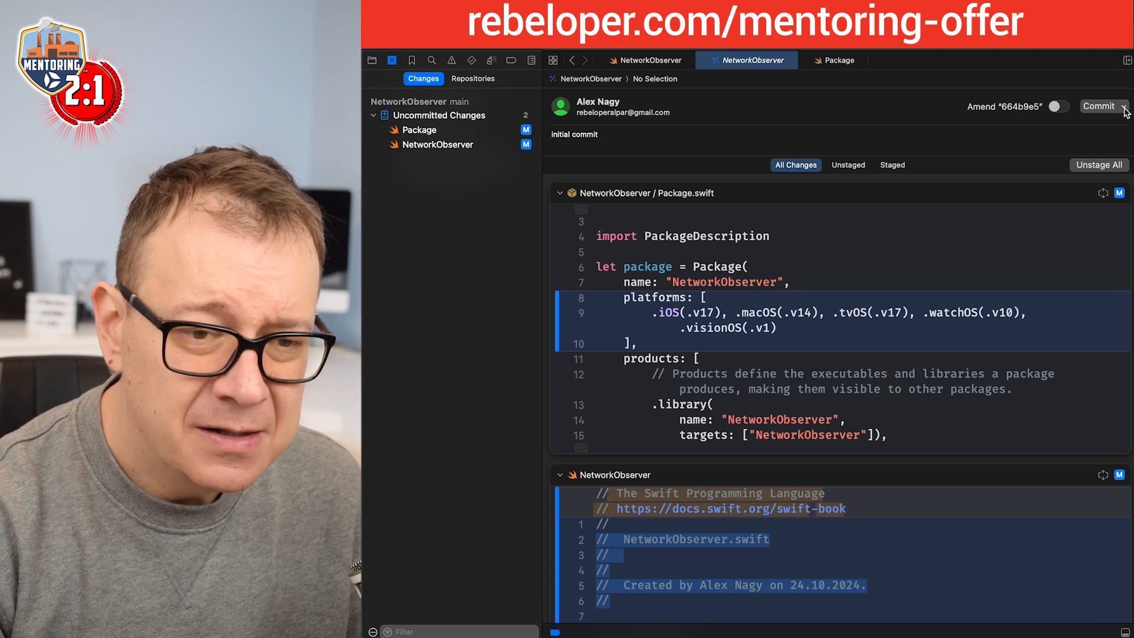
- Commit and push the changes to origin/main
{"action": "left_click", "coordinate": [1126, 106]}
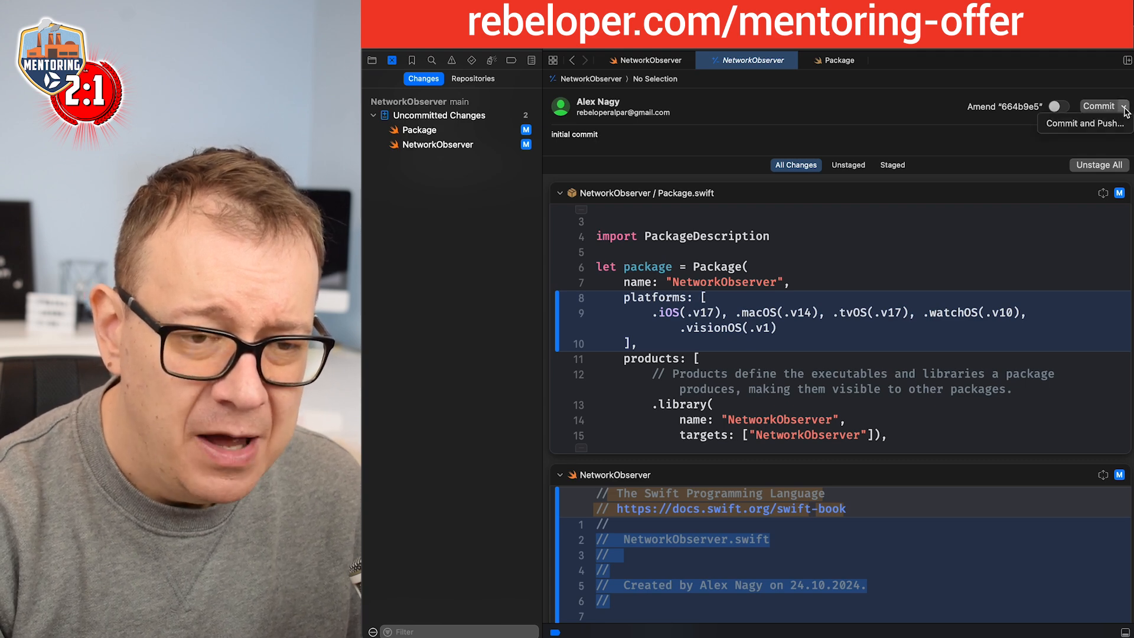
{"action": "left_click", "coordinate": [1085, 123]}
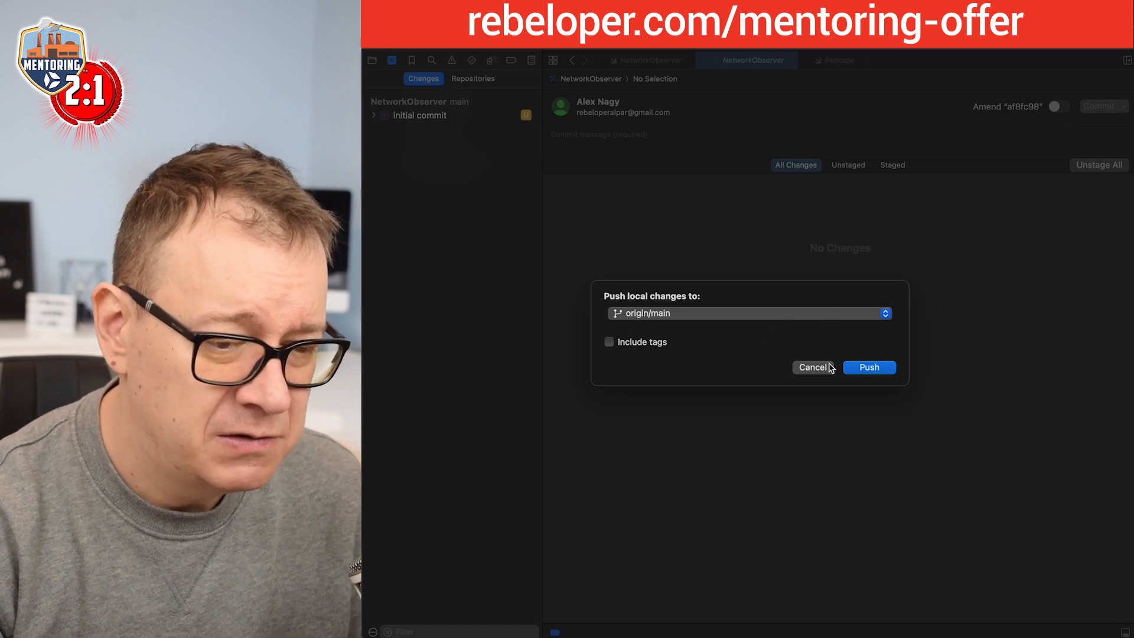
{"action": "left_click", "coordinate": [869, 366]}
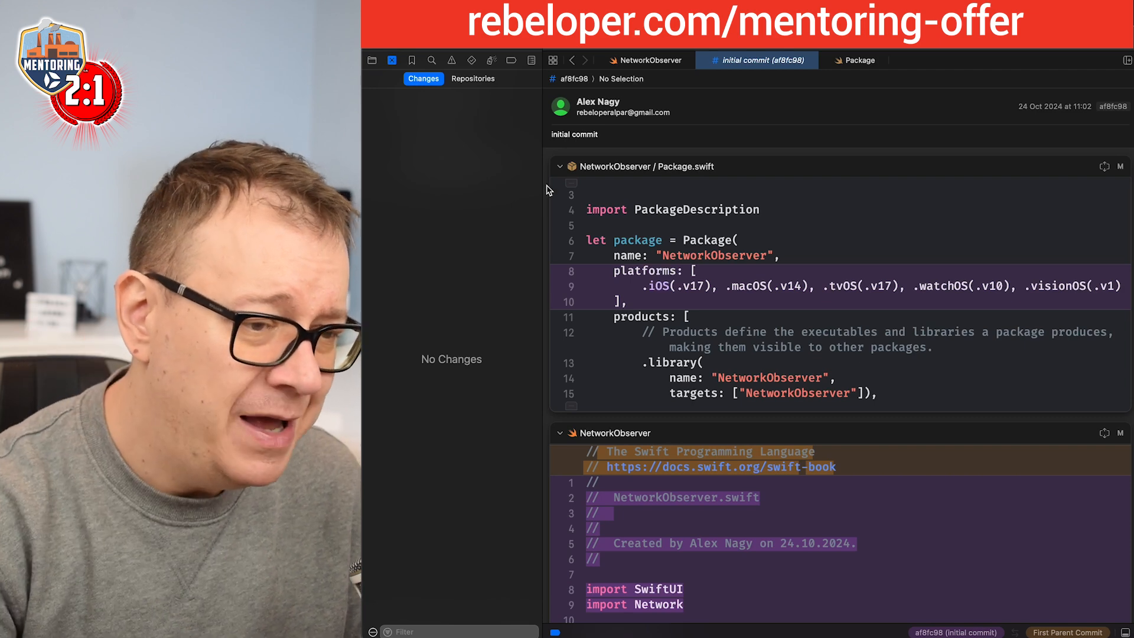
- From the Repositories navigator, open the NetworkObserver main repository on GitHub in Safari
{"action": "left_click", "coordinate": [373, 60]}
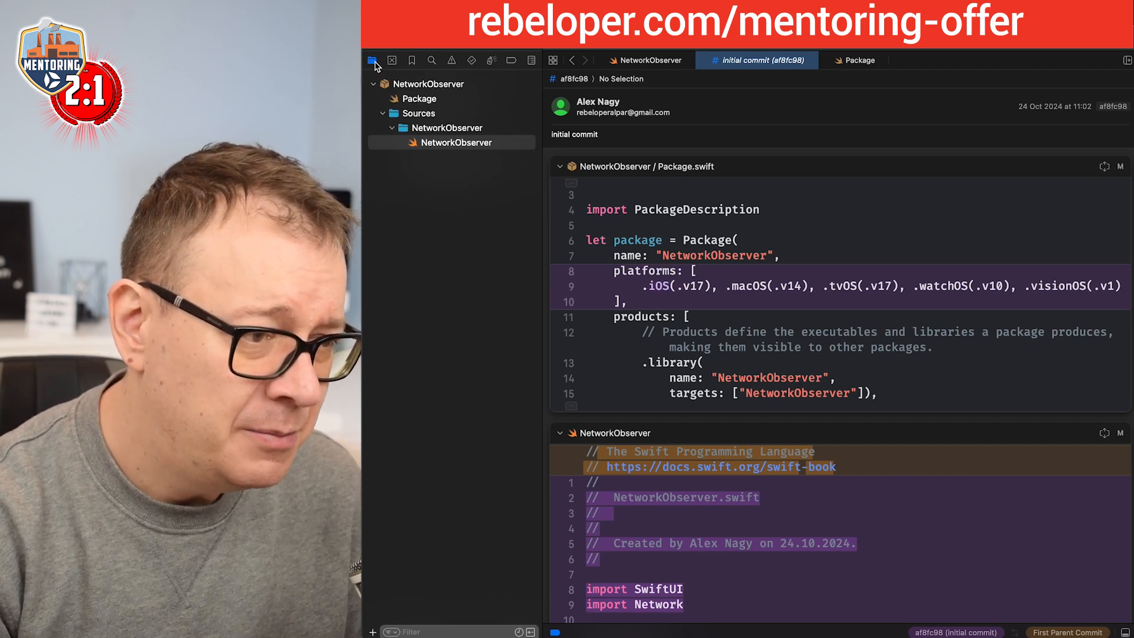
{"action": "left_click", "coordinate": [393, 60]}
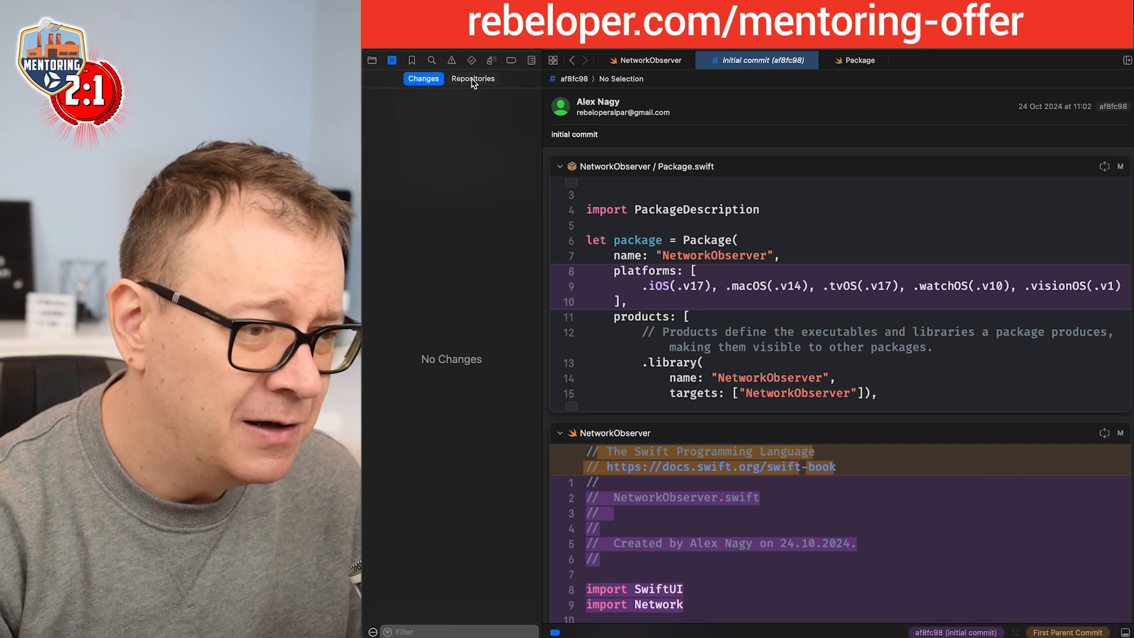
{"action": "left_click", "coordinate": [473, 78]}
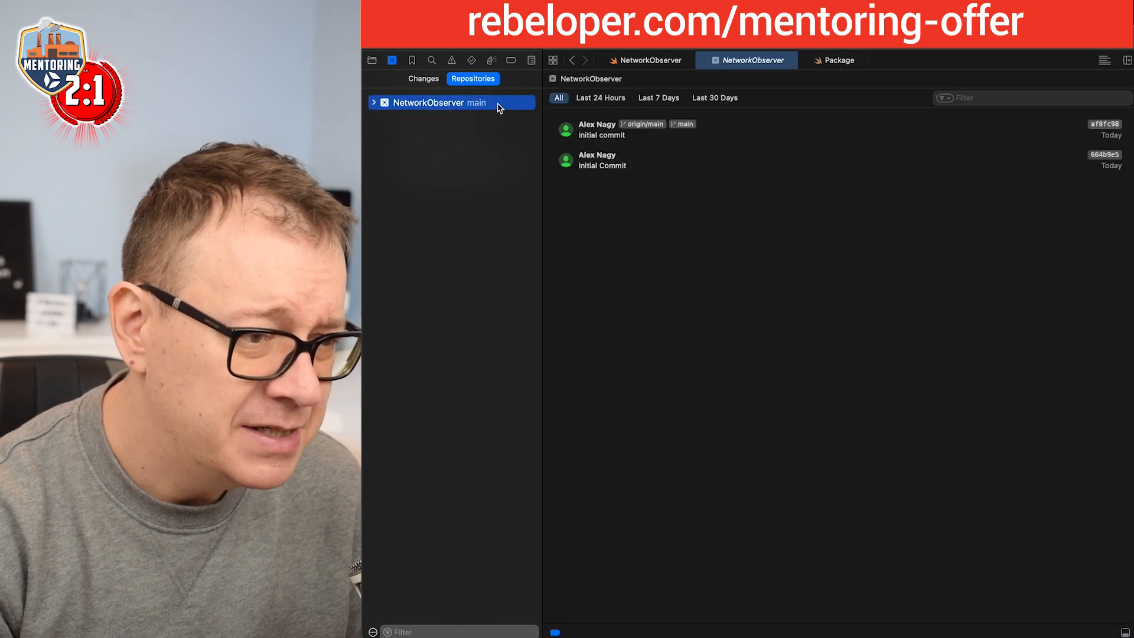
{"action": "right_click", "coordinate": [440, 102]}
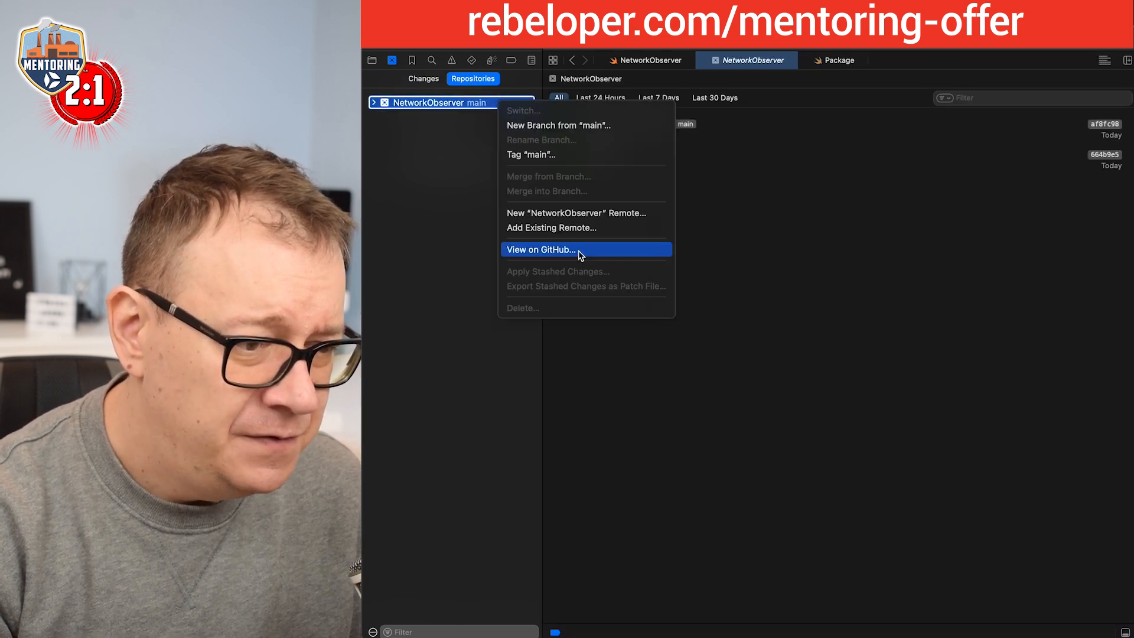
{"action": "left_click", "coordinate": [541, 250]}
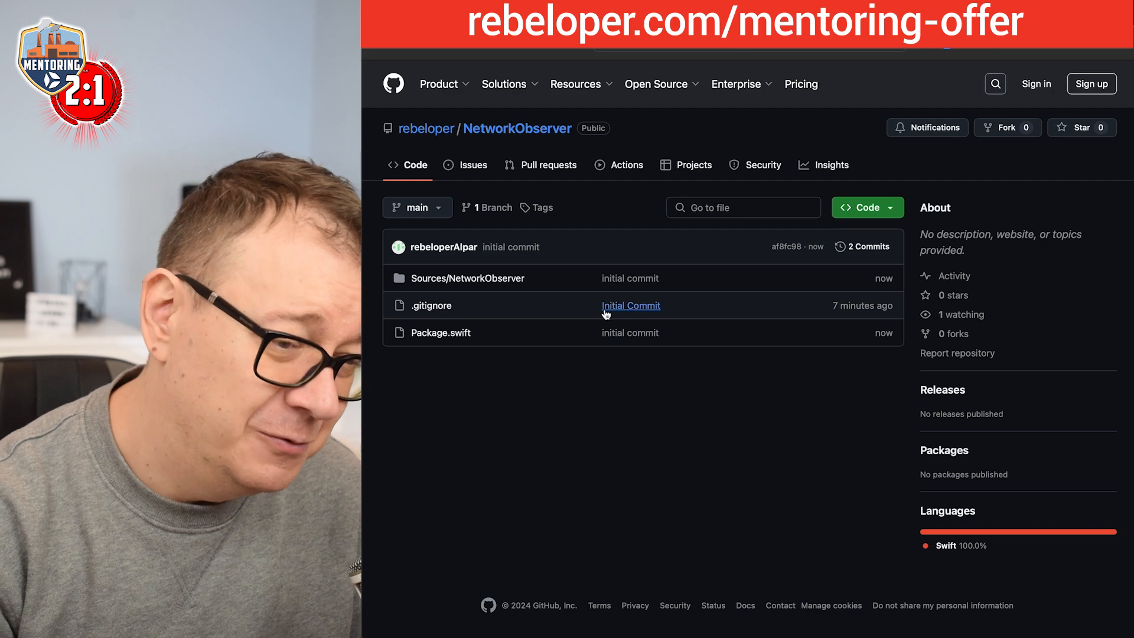
{"action": "mouse_move", "coordinate": [631, 305]}
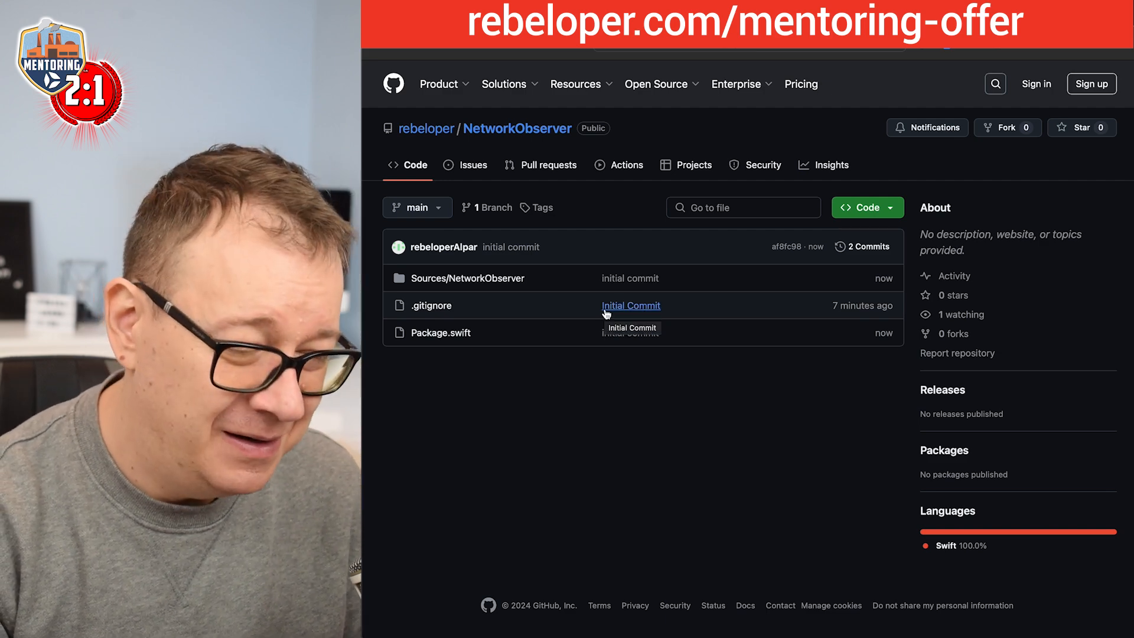
{"action": "mouse_move", "coordinate": [635, 292]}
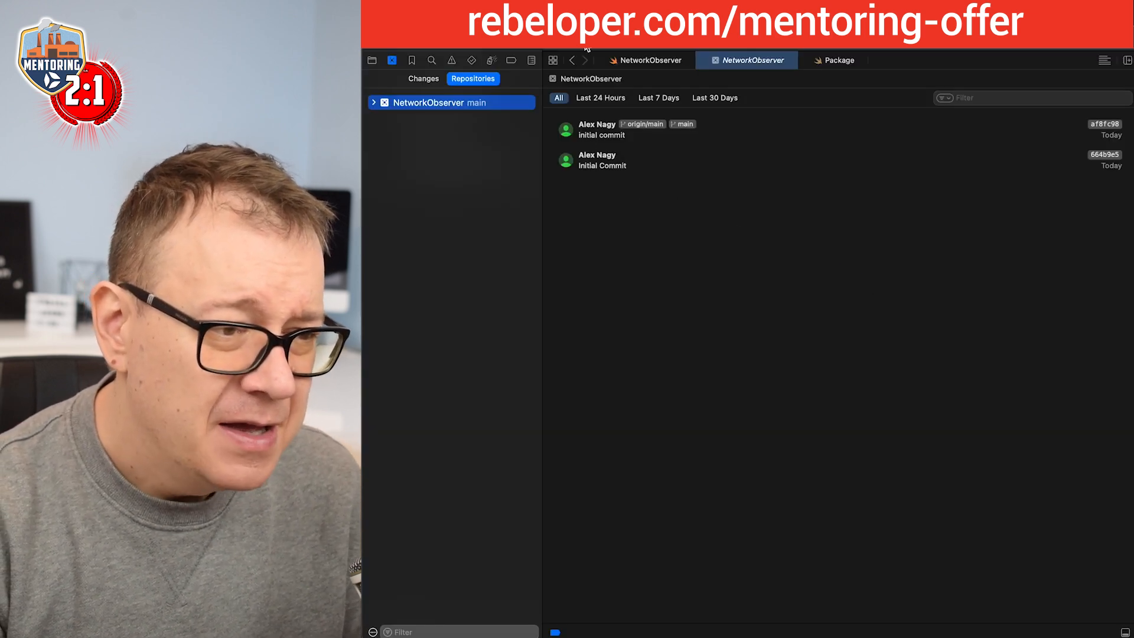
{"action": "mouse_move", "coordinate": [688, 137]}
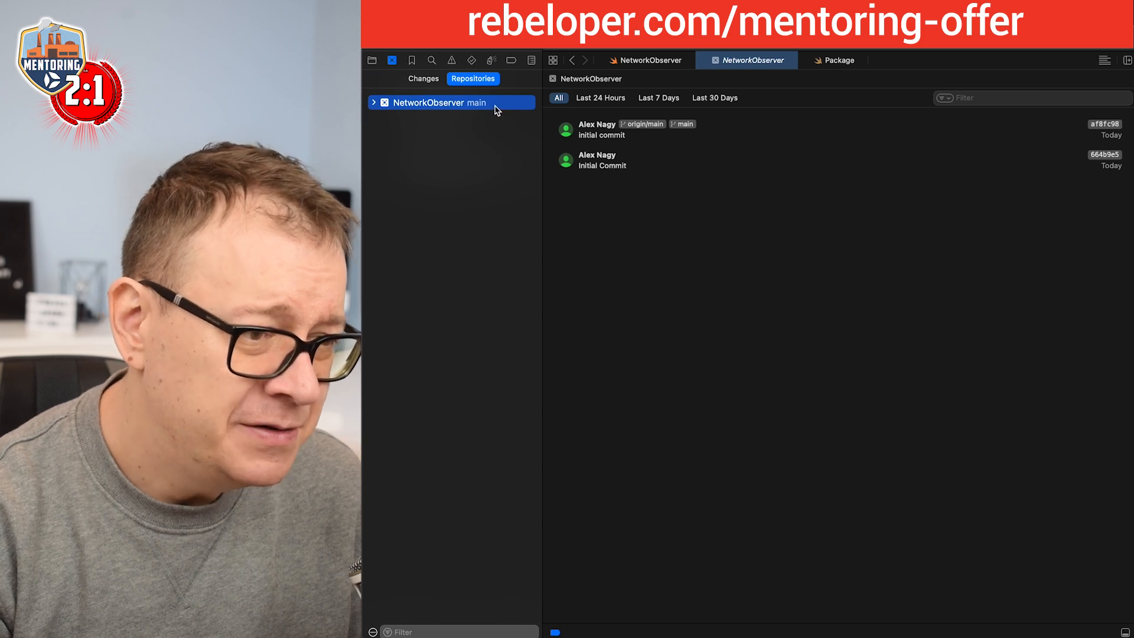
- Create a 1.0.0 tag on the main branch's latest commit
{"action": "left_click", "coordinate": [730, 130]}
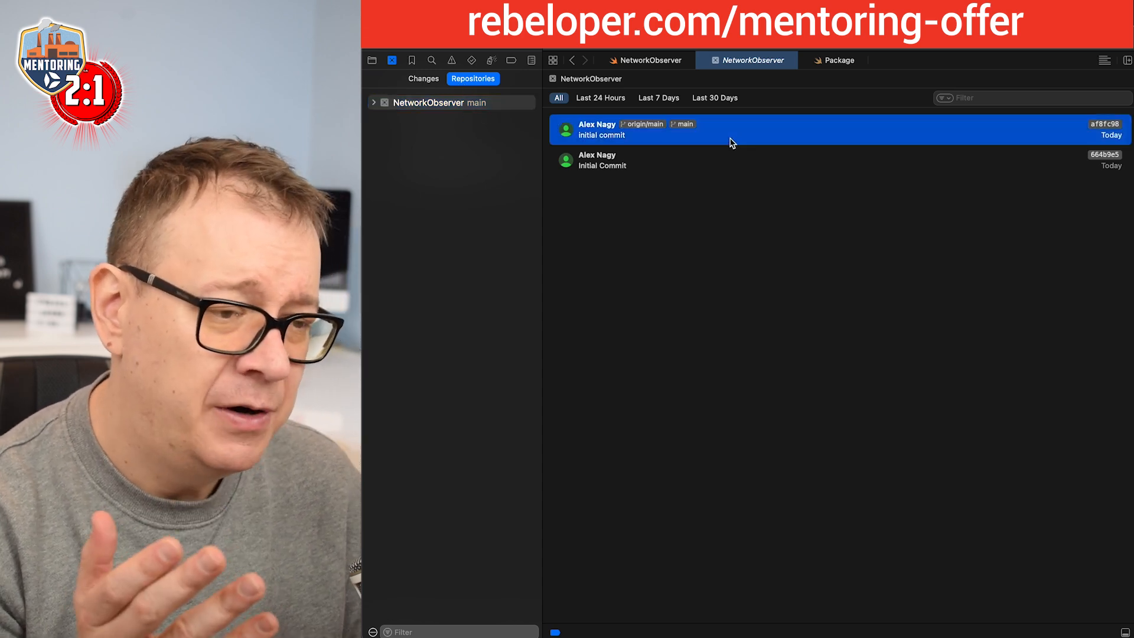
{"action": "right_click", "coordinate": [716, 134]}
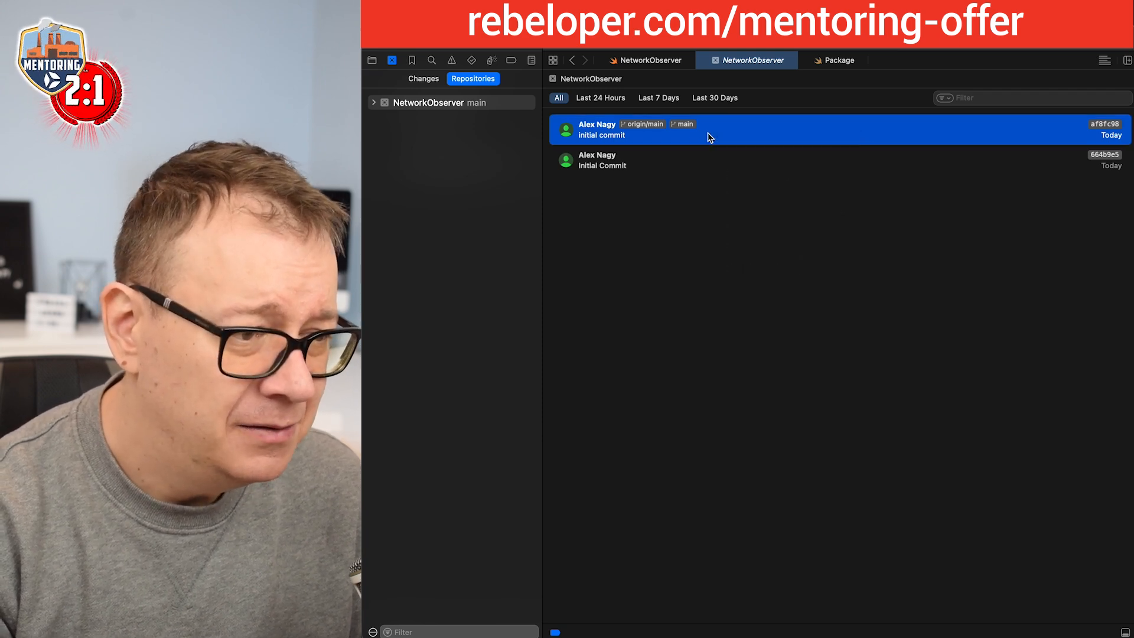
{"action": "right_click", "coordinate": [450, 101]}
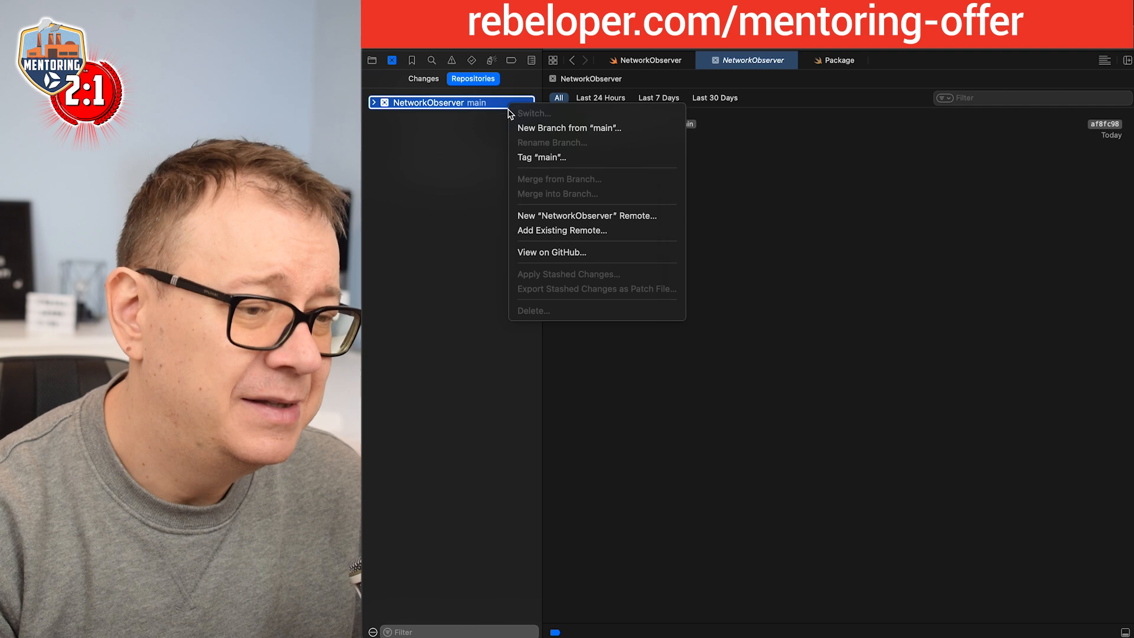
{"action": "mouse_move", "coordinate": [541, 157]}
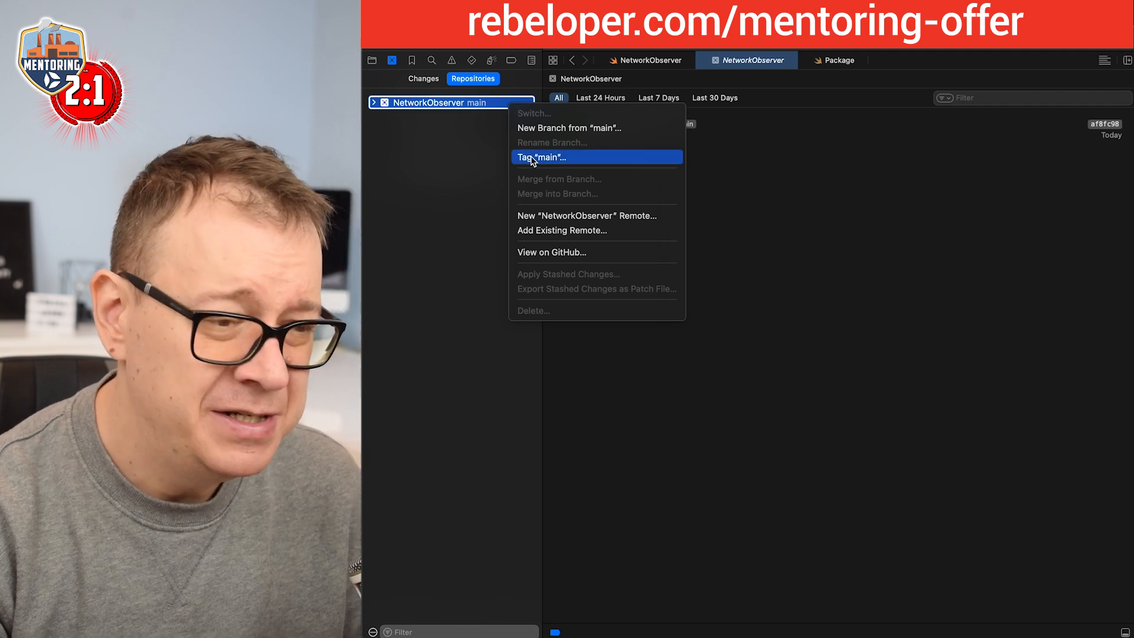
{"action": "left_click", "coordinate": [541, 157]}
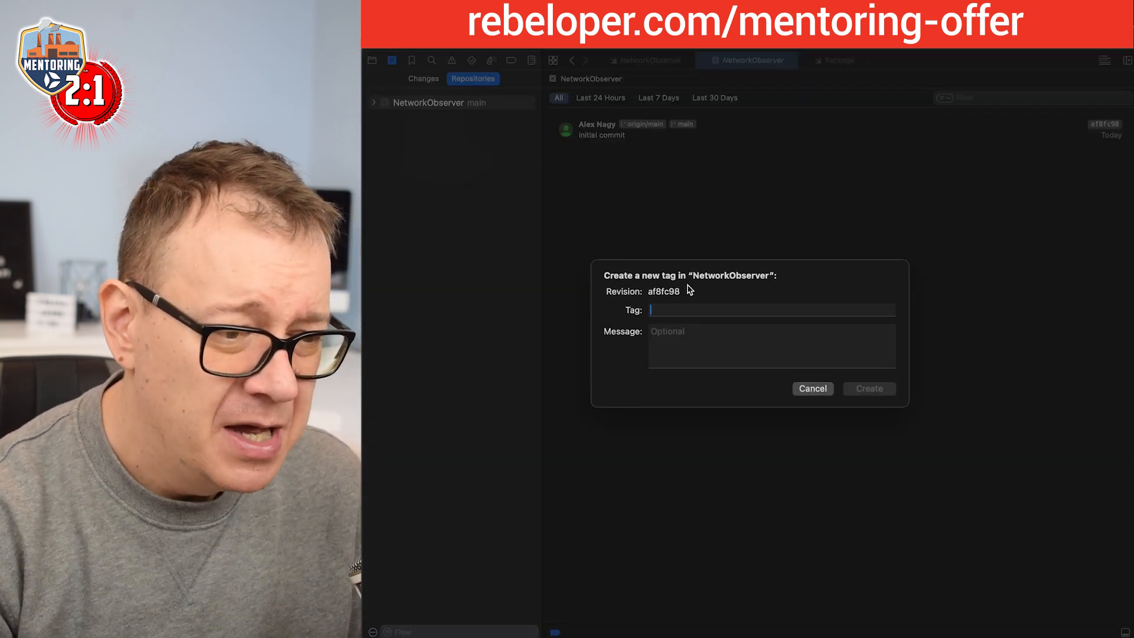
{"action": "type", "text": "1.0.0"}
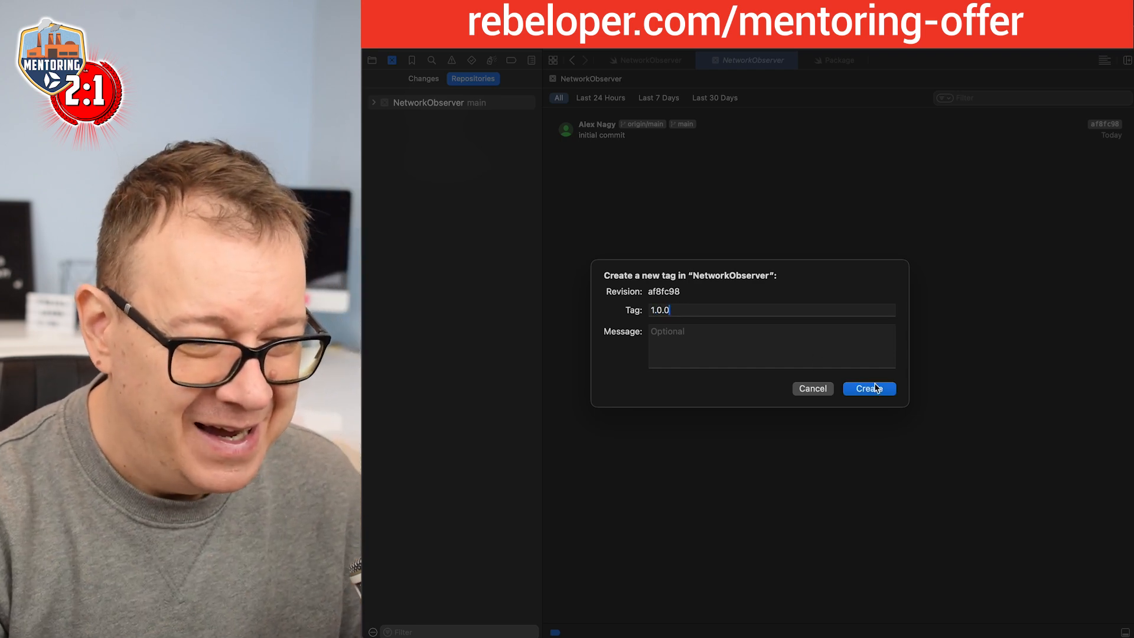
{"action": "left_click", "coordinate": [868, 388]}
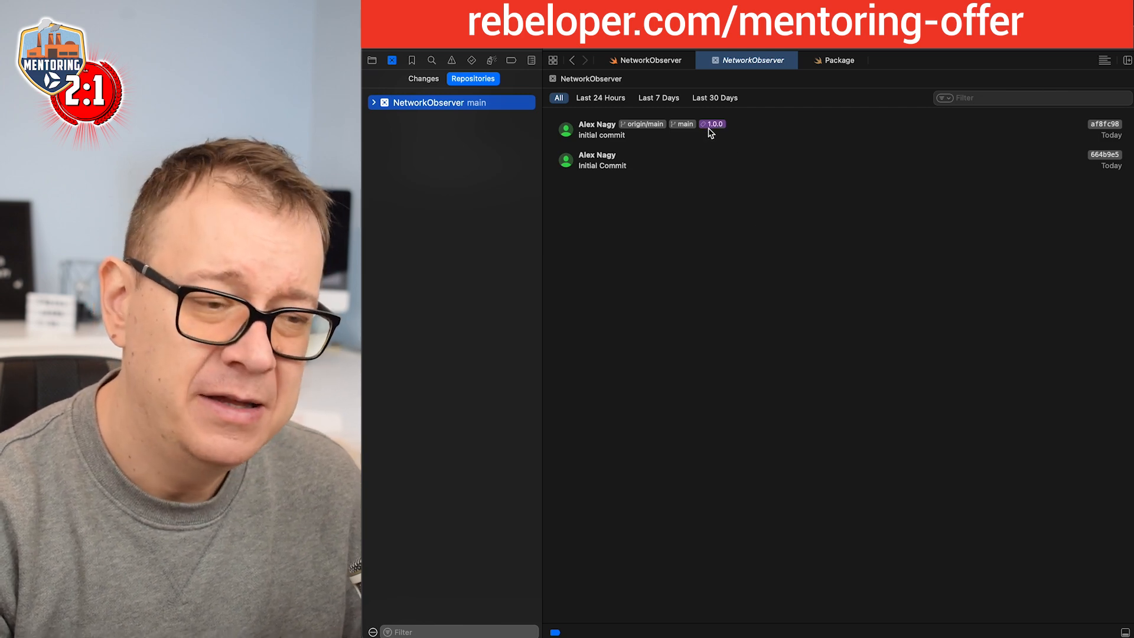
{"action": "mouse_move", "coordinate": [666, 166]}
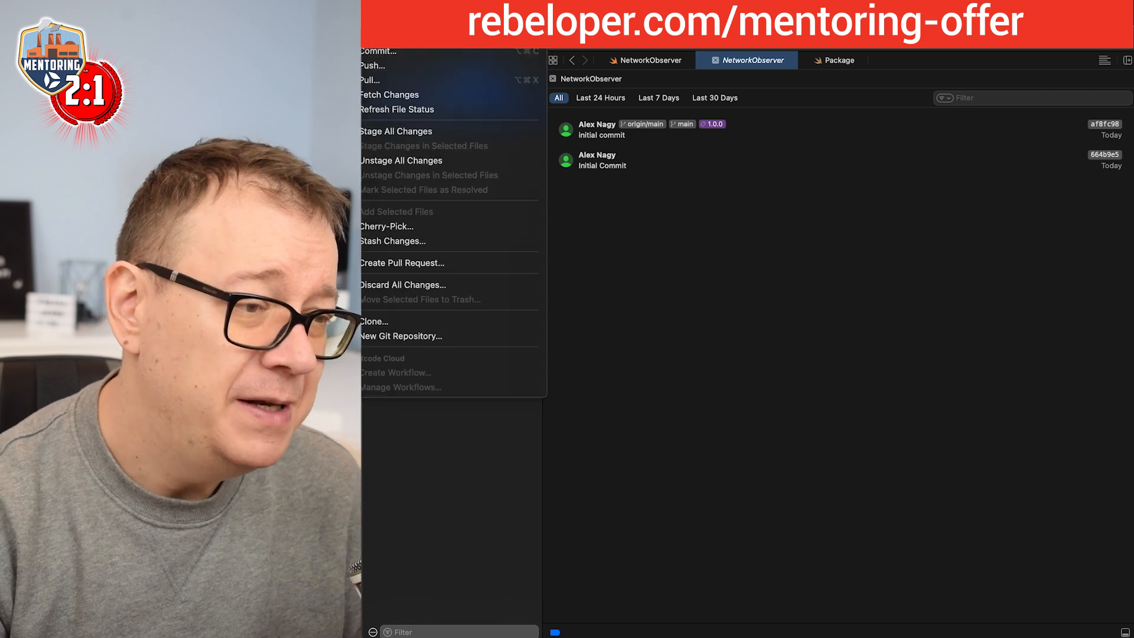
- Push the commit to origin/main with Include tags enabled so the 1.0.0 tag goes too
{"action": "left_click", "coordinate": [370, 65]}
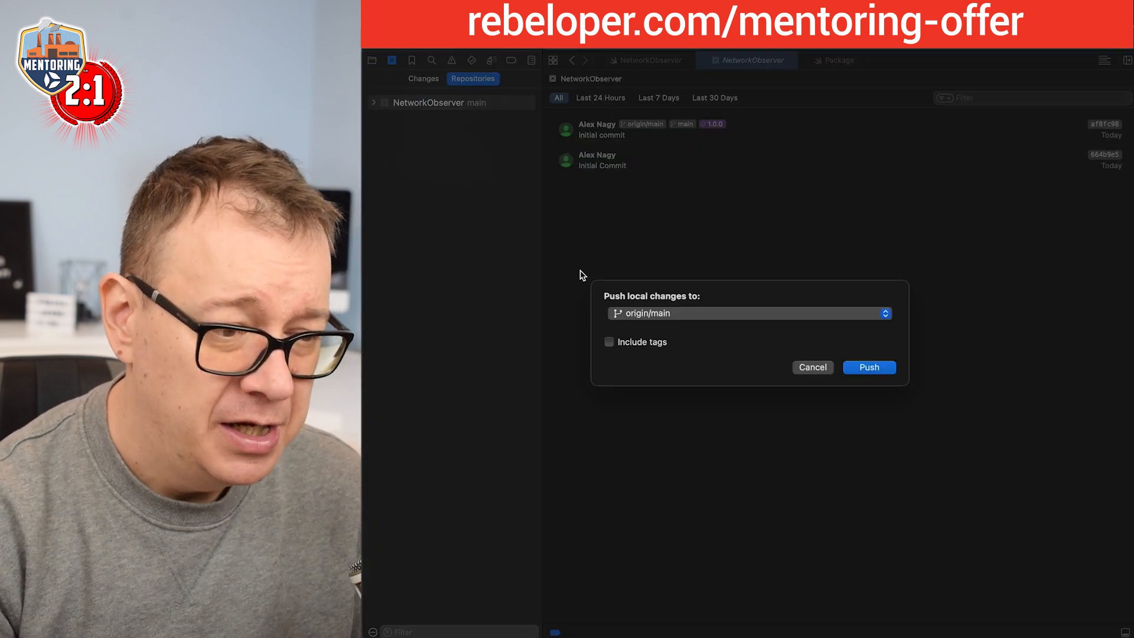
{"action": "left_click", "coordinate": [610, 341]}
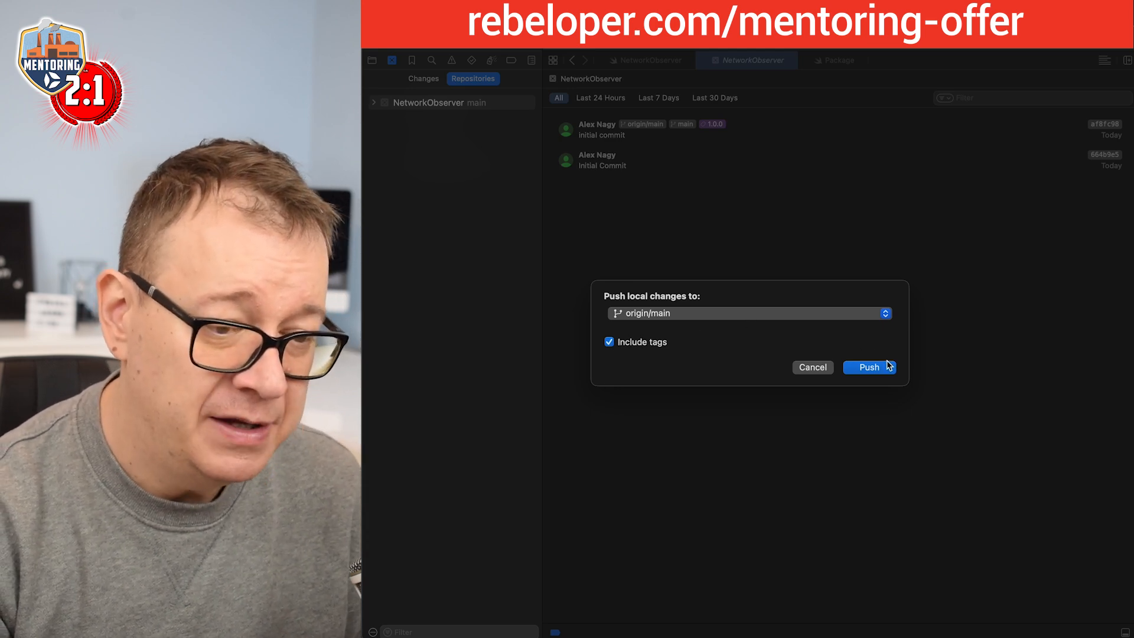
{"action": "left_click", "coordinate": [868, 366]}
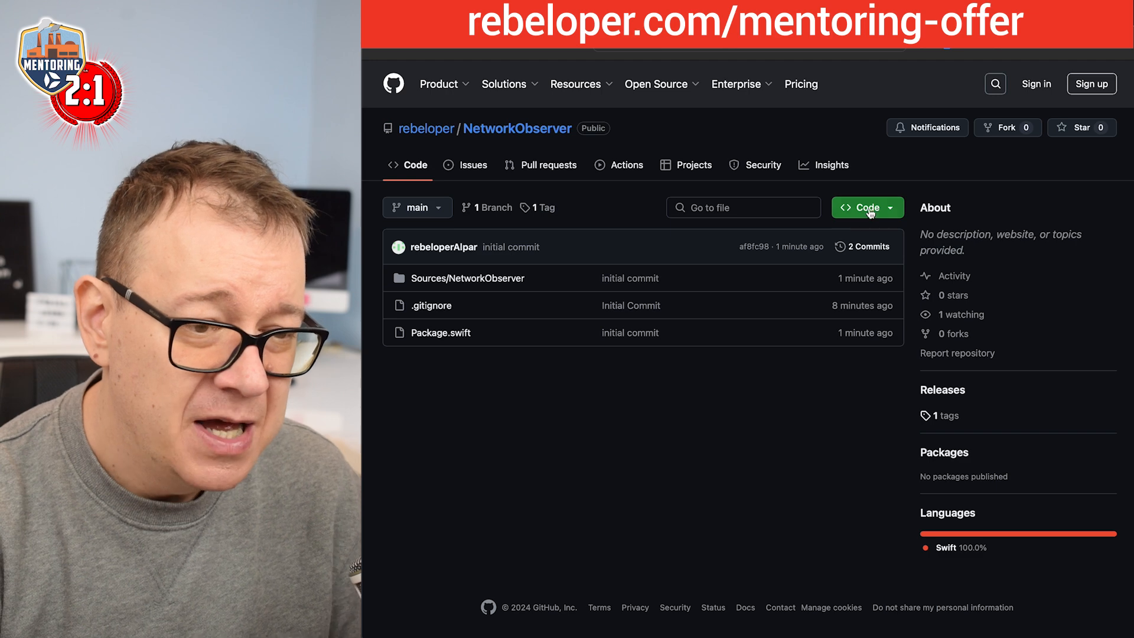
- Copy the repository's HTTPS clone address from the green Code menu
{"action": "left_click", "coordinate": [865, 208]}
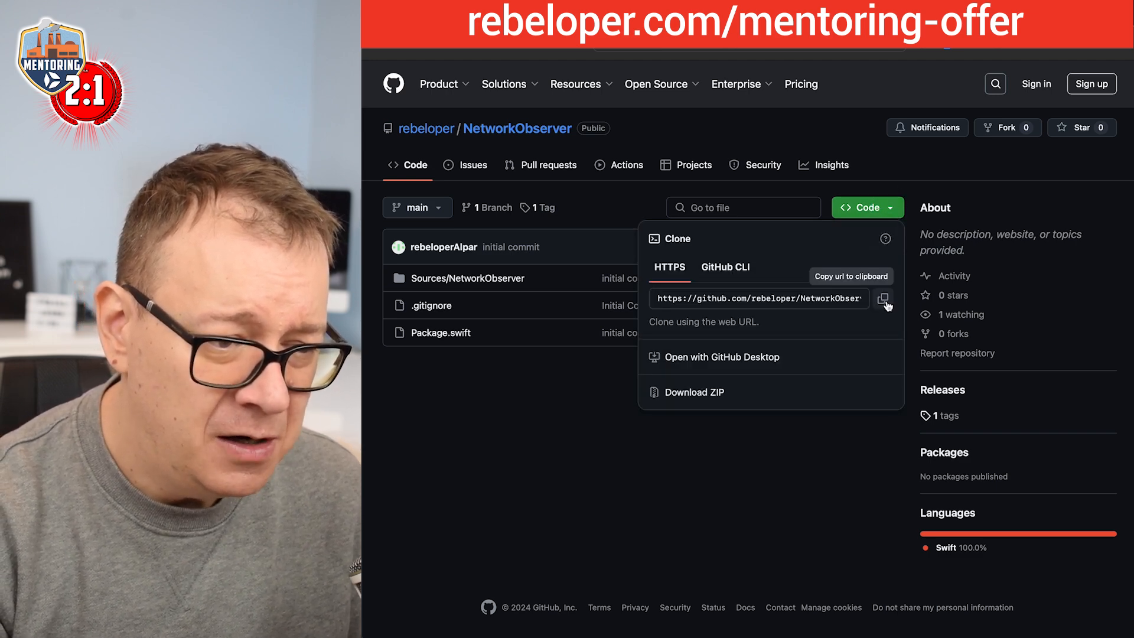
{"action": "left_click", "coordinate": [884, 298]}
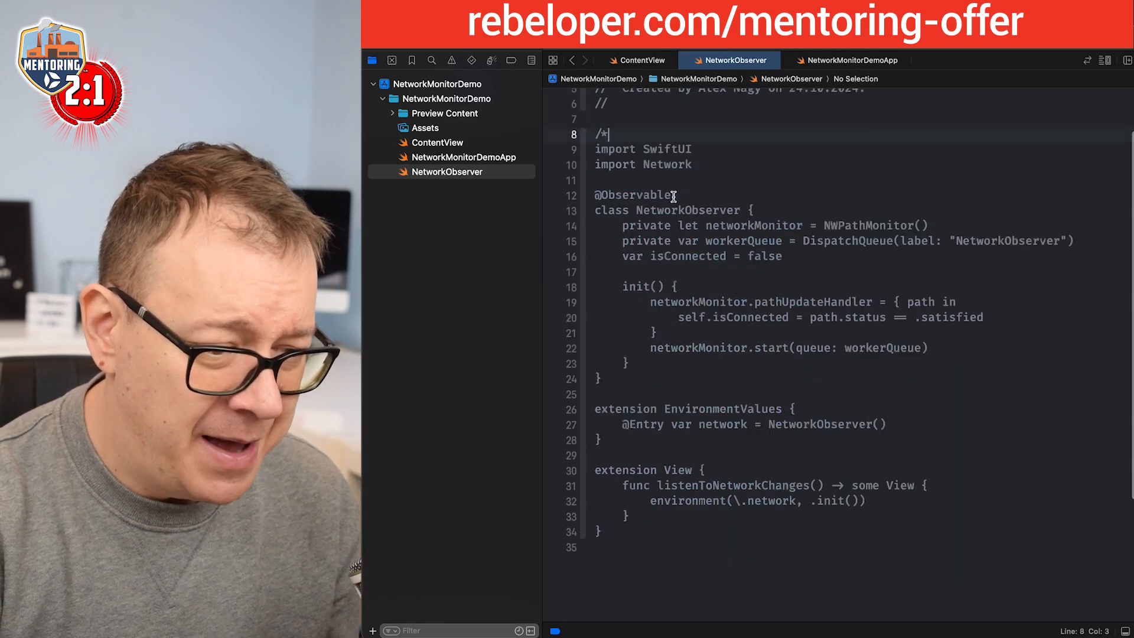
- Close the /* … */ block comment on the local NetworkObserver file and check ContentView's network error
{"action": "type", "text": "*/"}
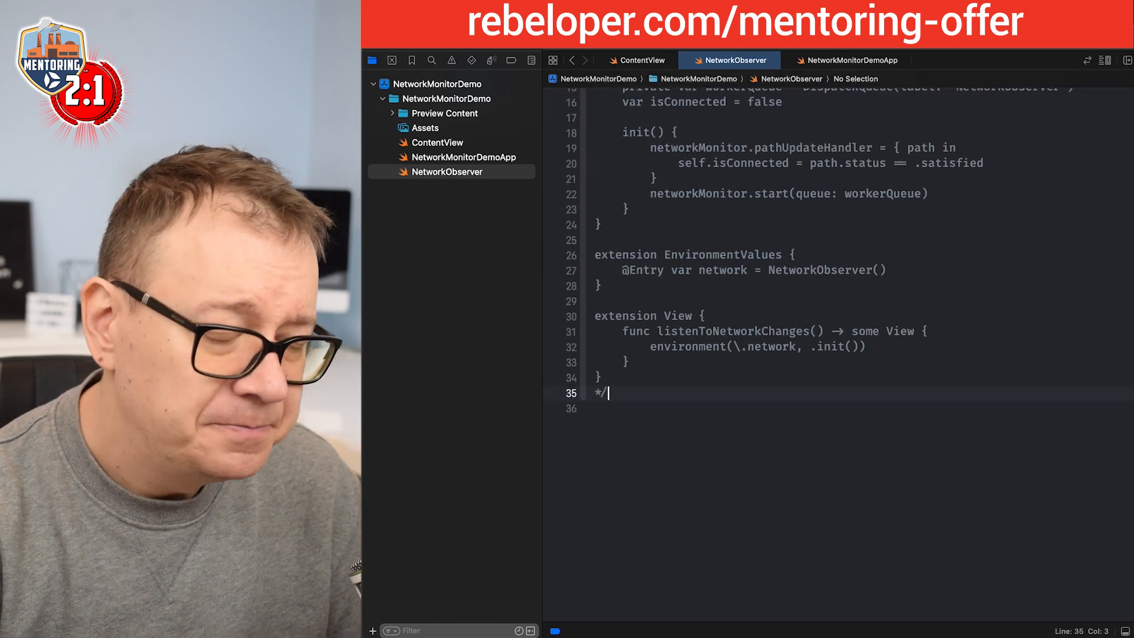
{"action": "left_click", "coordinate": [437, 143]}
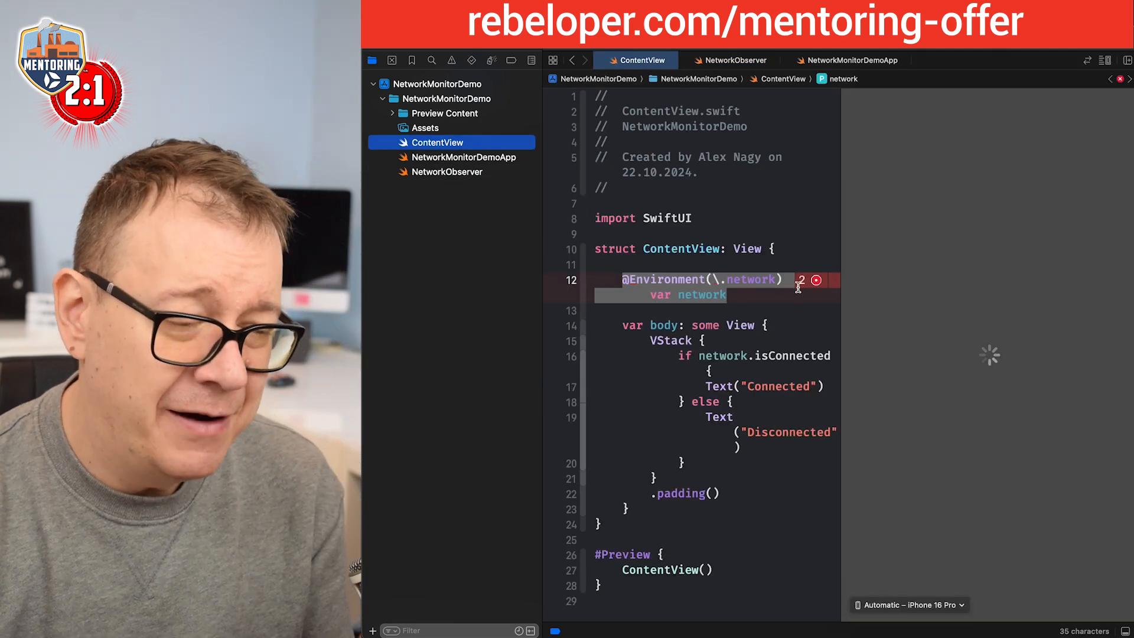
{"action": "left_click", "coordinate": [438, 83]}
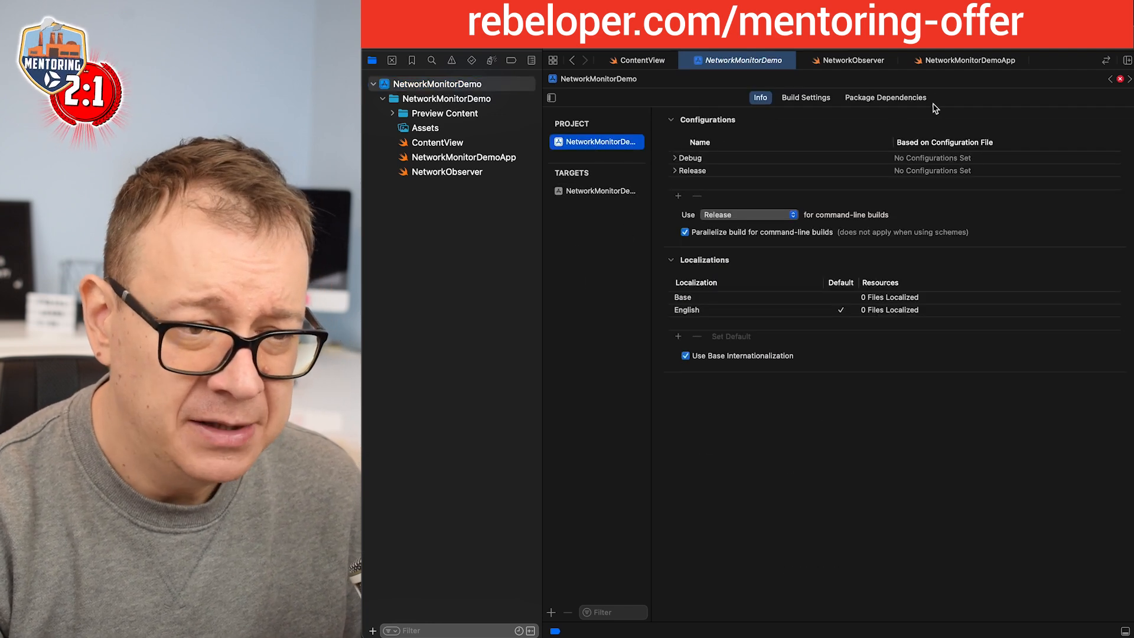
{"action": "left_click", "coordinate": [885, 98]}
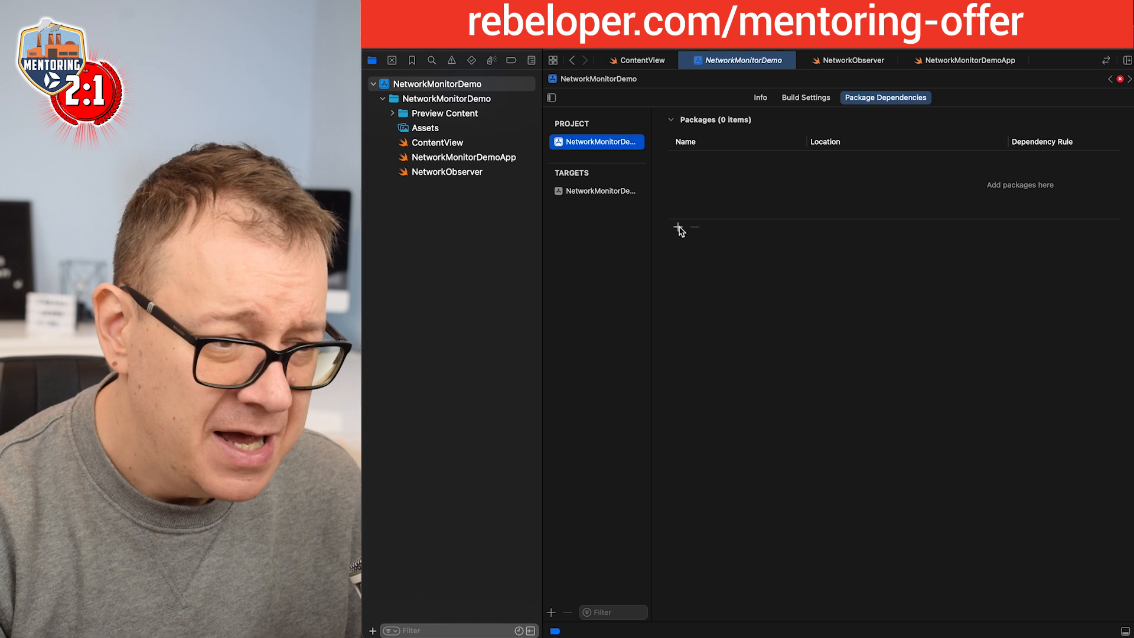
{"action": "left_click", "coordinate": [679, 227]}
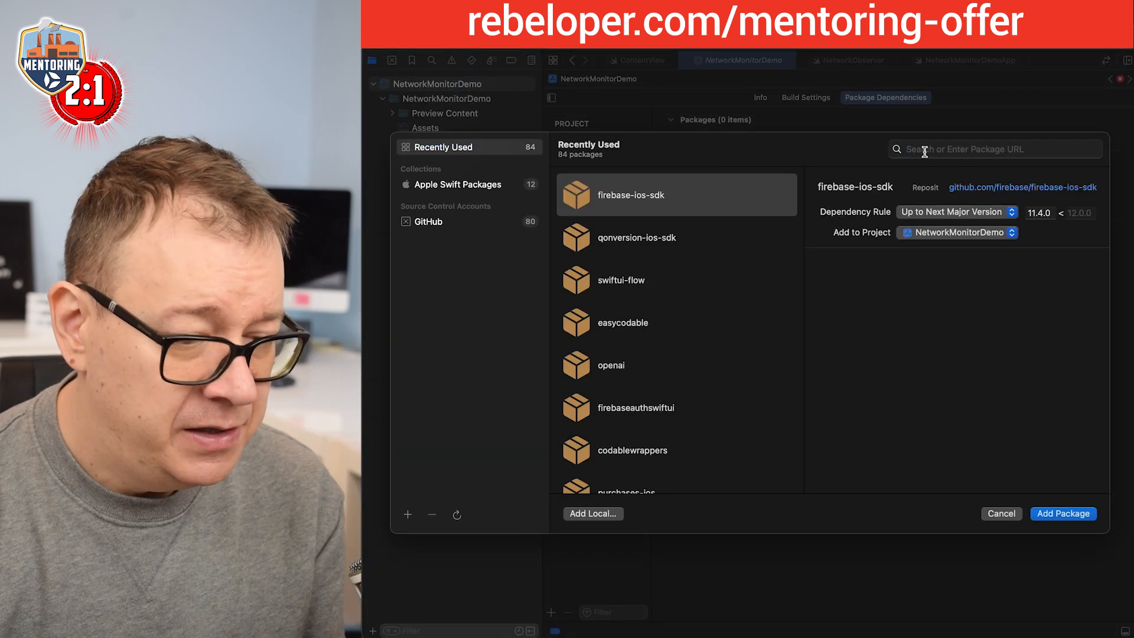
{"action": "type", "text": "https://github.com/rebeloper/NetworkObserver.git"}
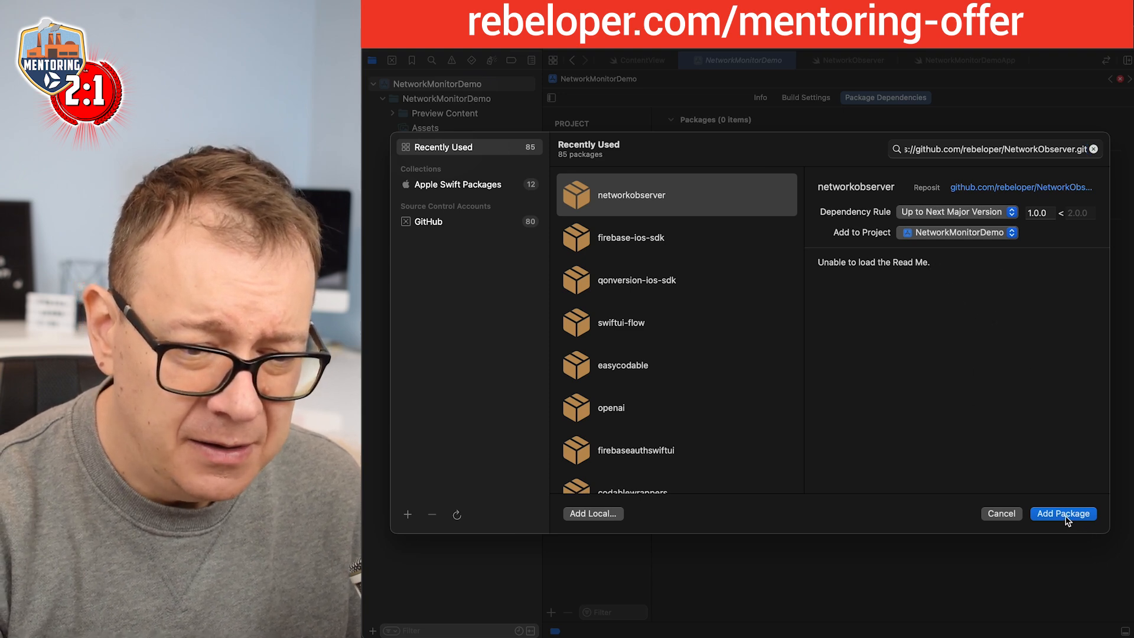
{"action": "left_click", "coordinate": [1063, 513]}
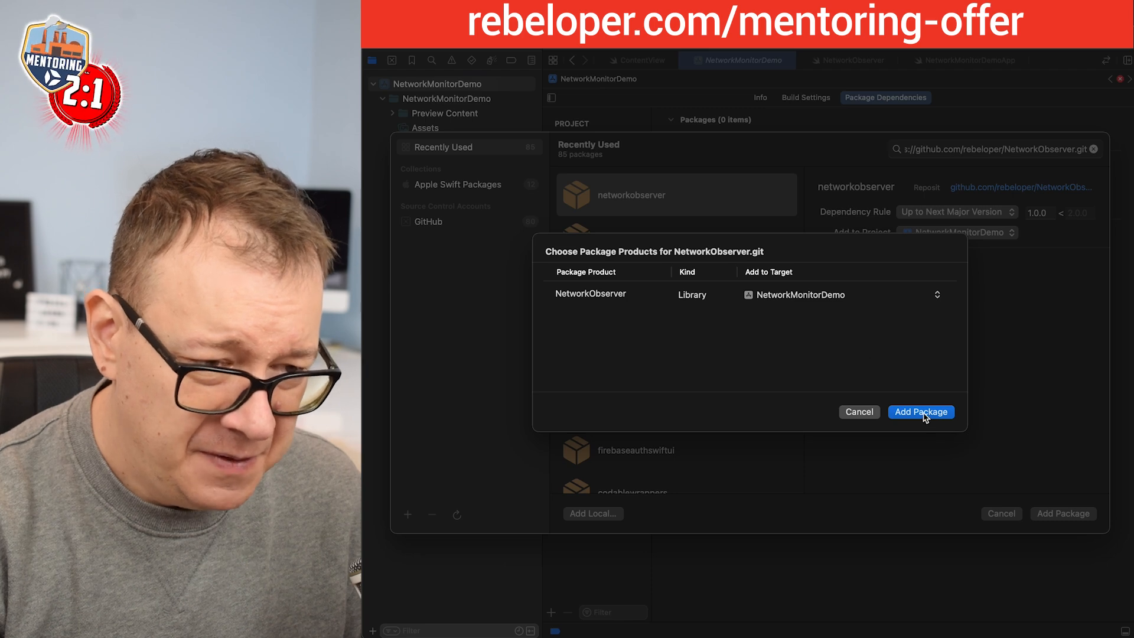
{"action": "left_click", "coordinate": [920, 411]}
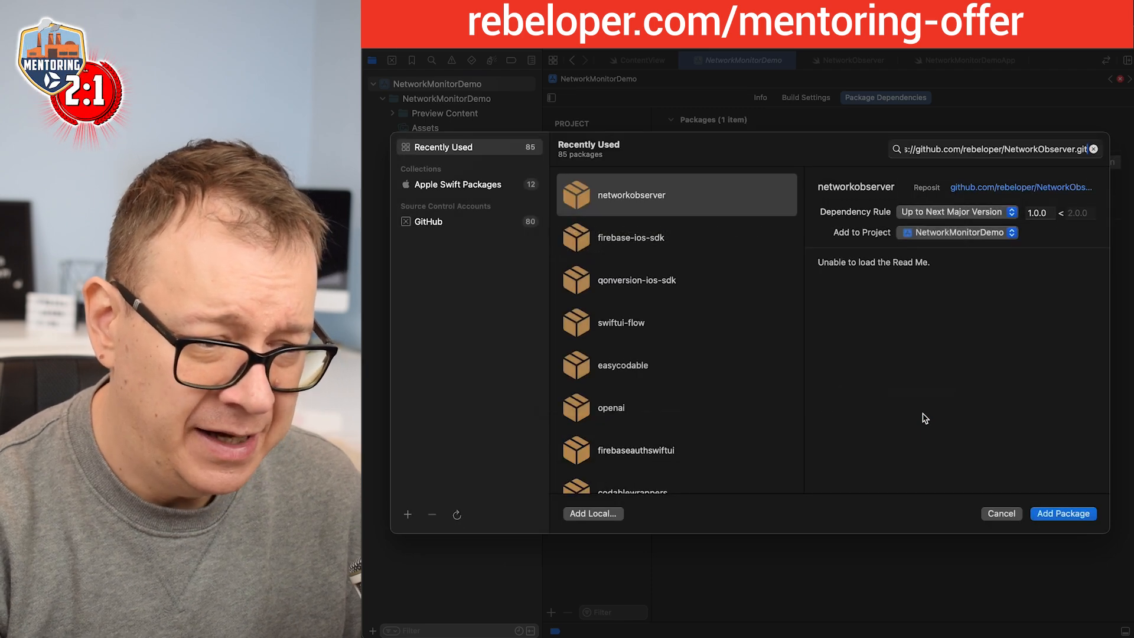
{"action": "left_click", "coordinate": [1062, 514]}
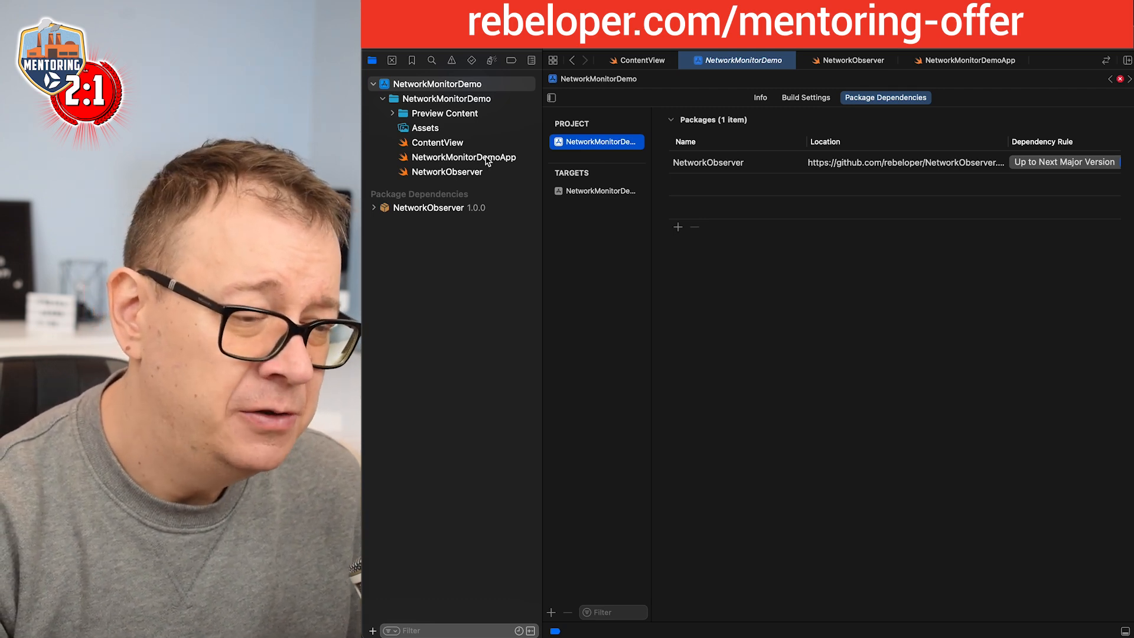
- Add import NetworkObserver to NetworkMonitorDemoApp.swift and ContentView.swift
{"action": "left_click", "coordinate": [465, 158]}
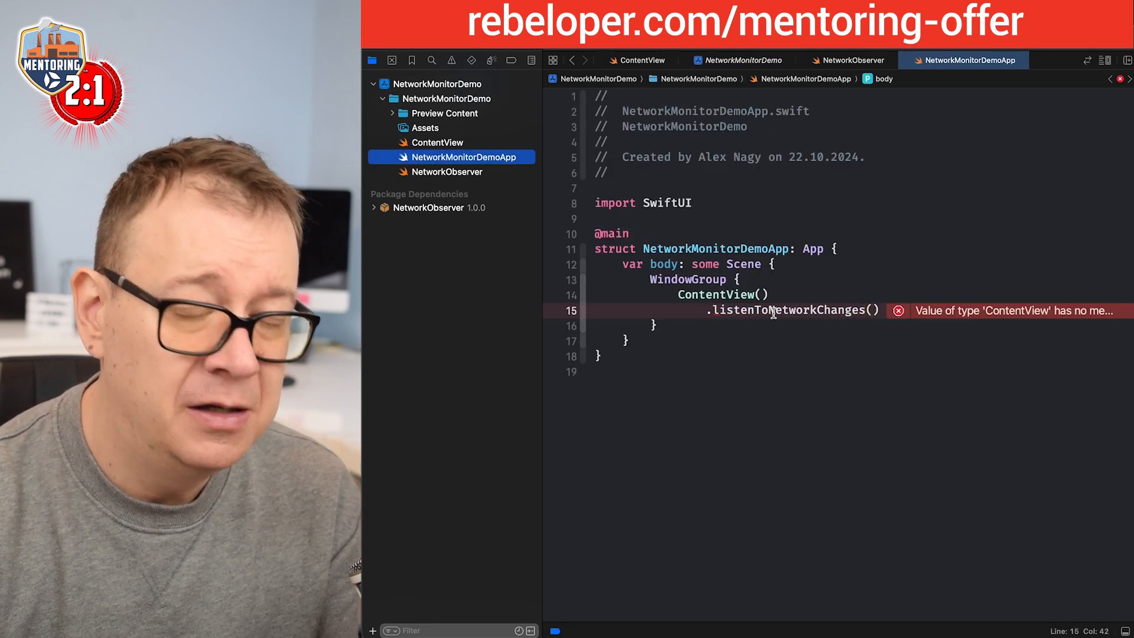
{"action": "key", "text": "return"}
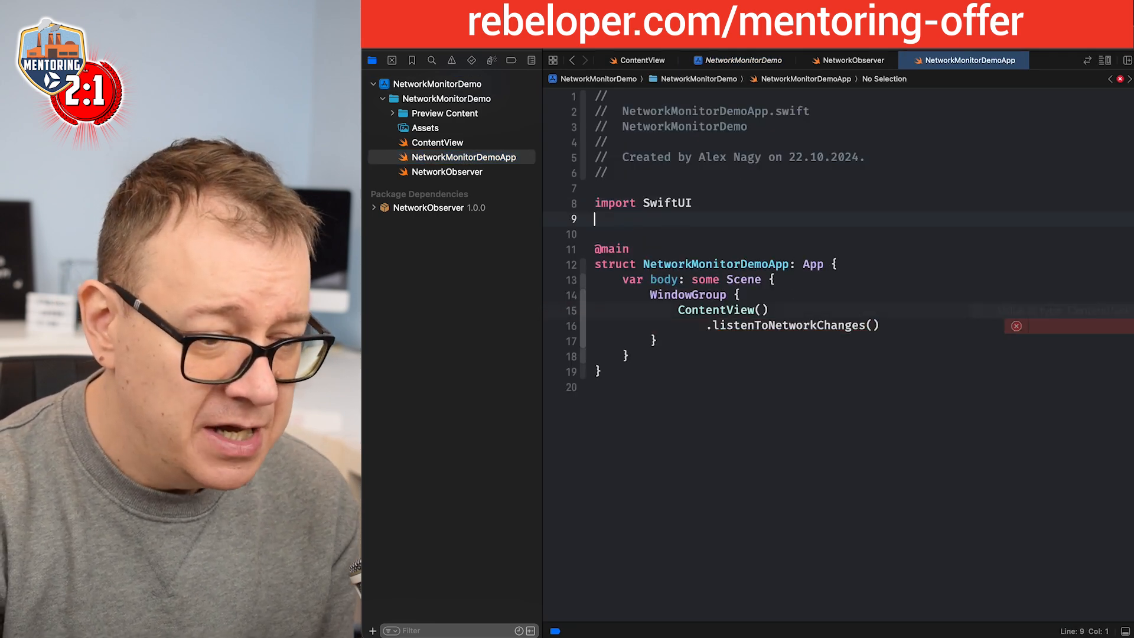
{"action": "type", "text": "import NetworkMonitor"}
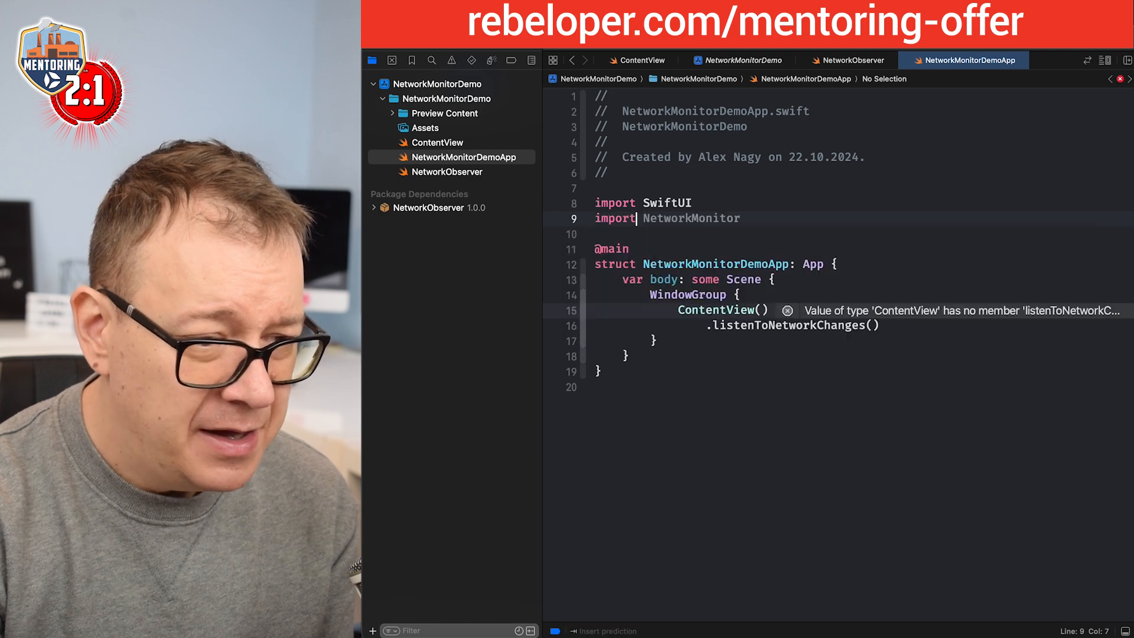
{"action": "key", "text": "Backspace"}
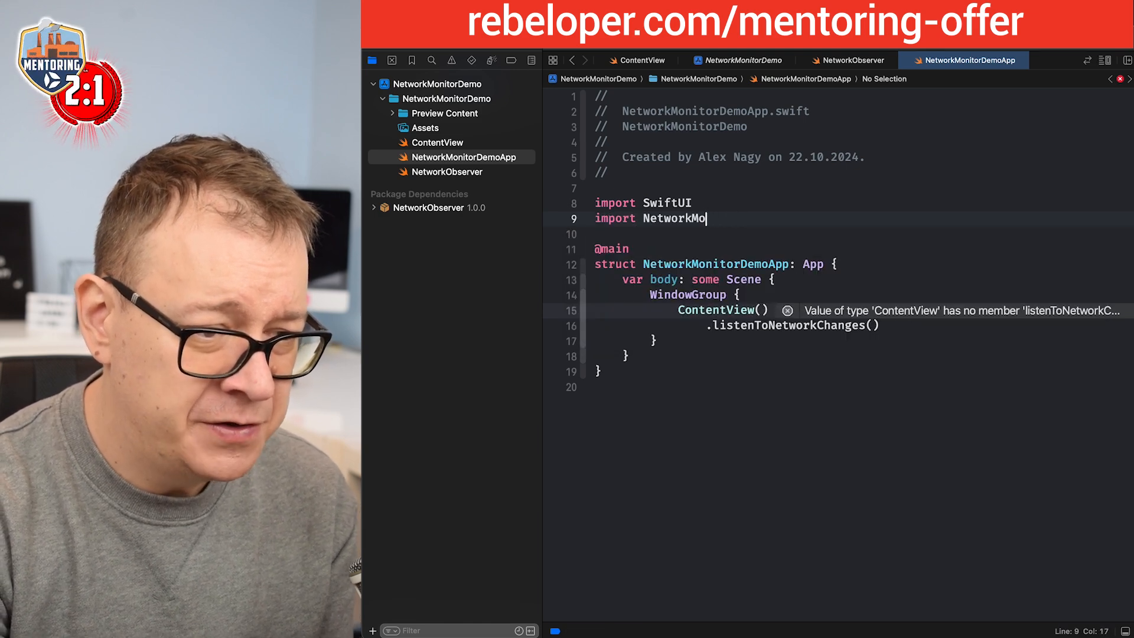
{"action": "type", "text": "bserver"}
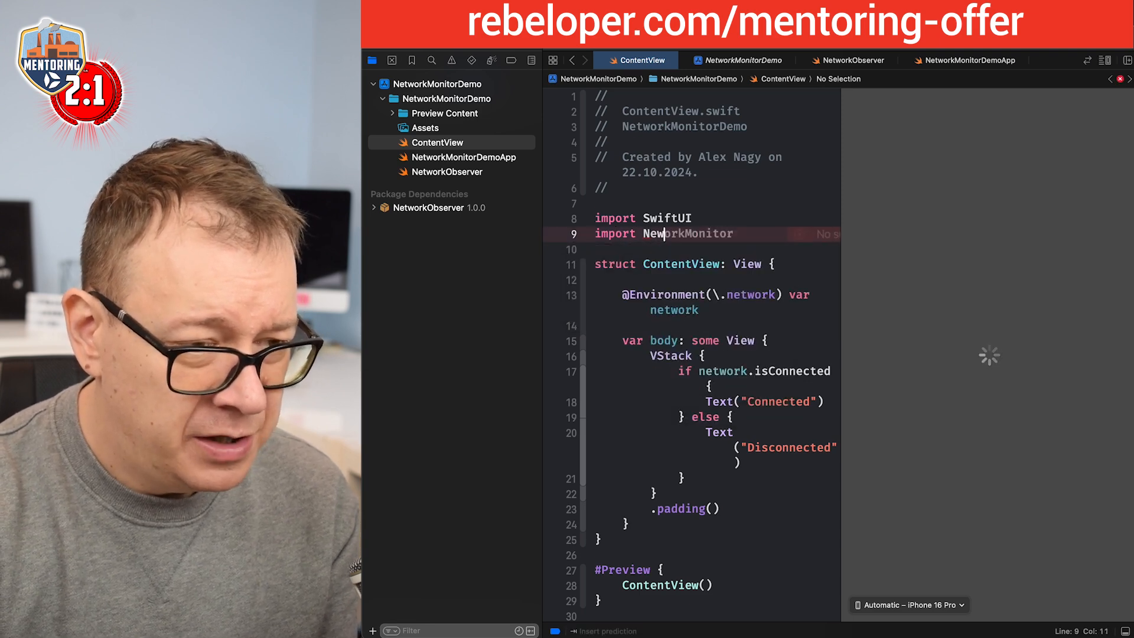
{"action": "type", "text": "NetworkObserver"}
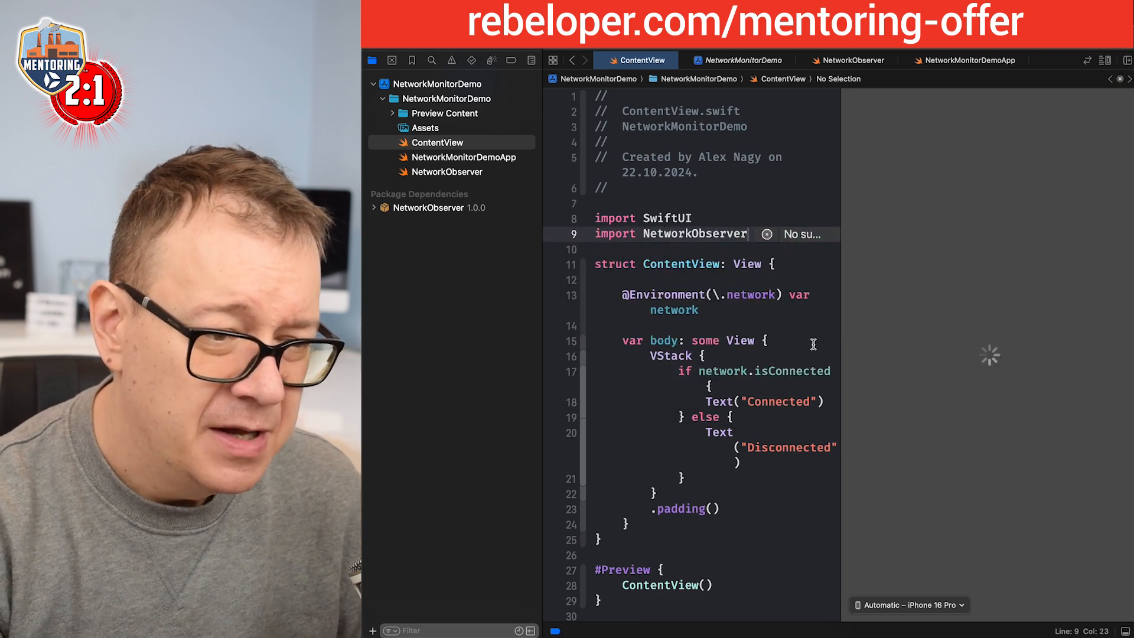